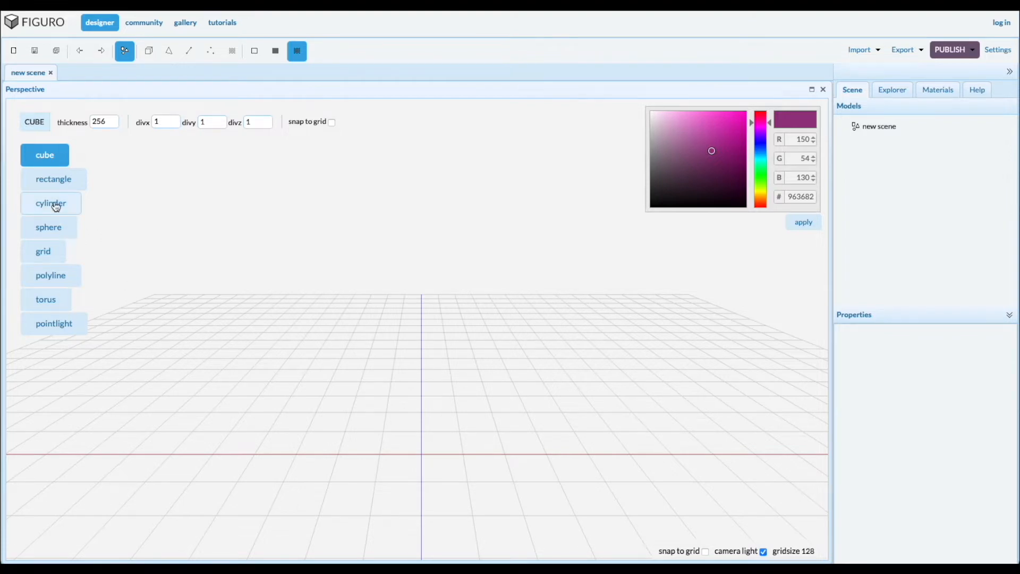
Place a 32-sided green cylinder (cylinder1), select it and switch to polygon face selection
click(51, 203)
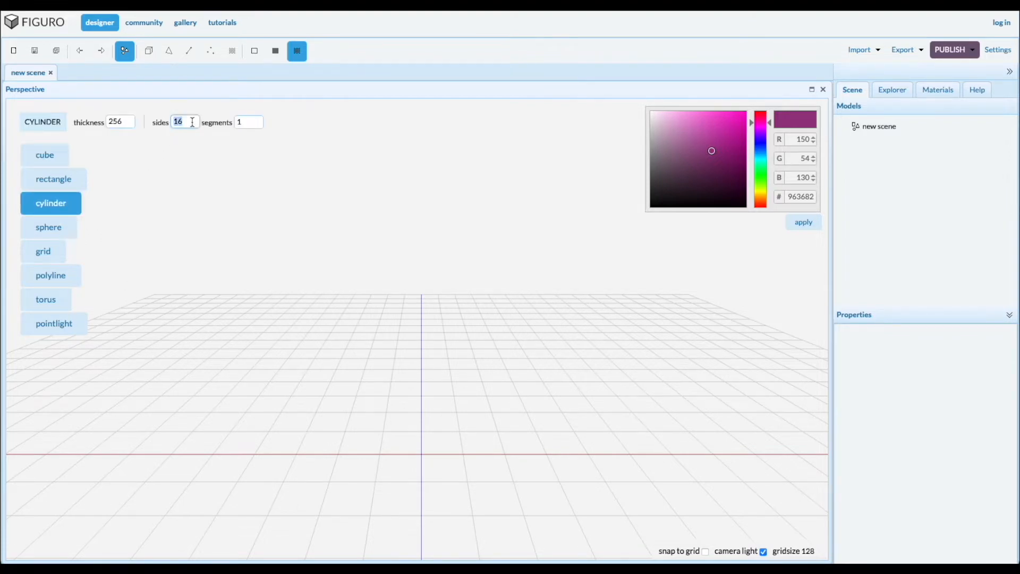
text(32)
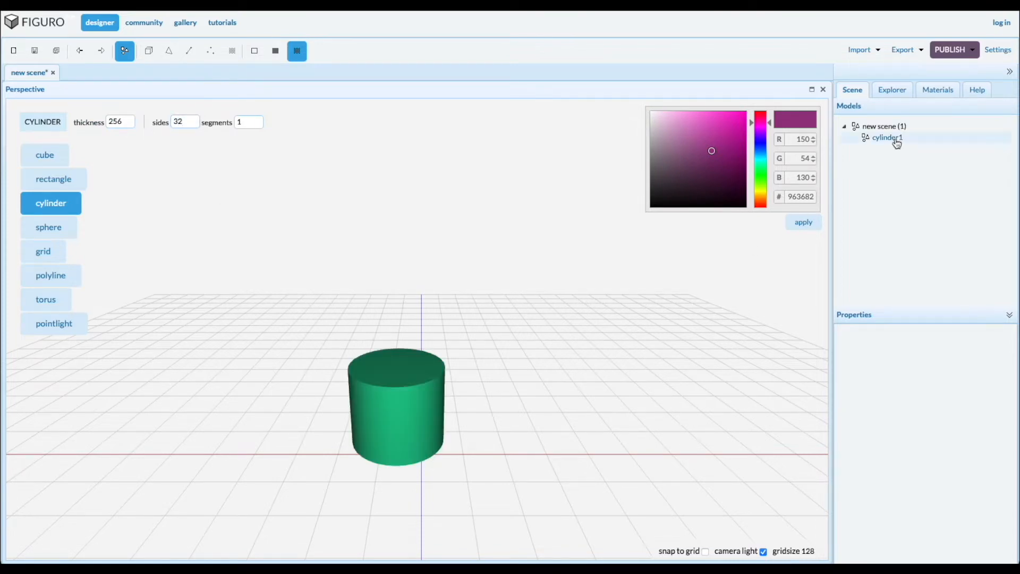
click(148, 50)
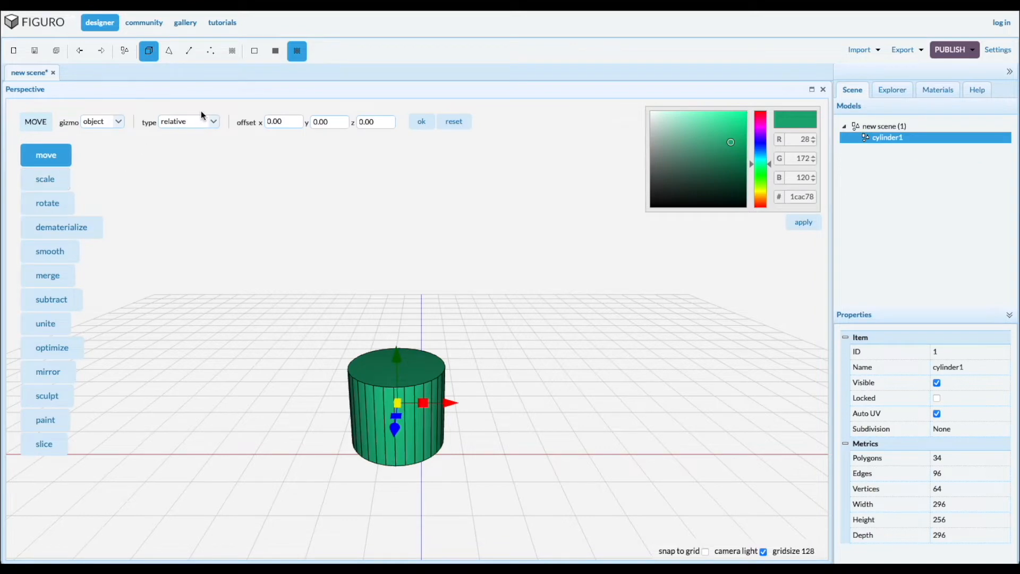
click(189, 121)
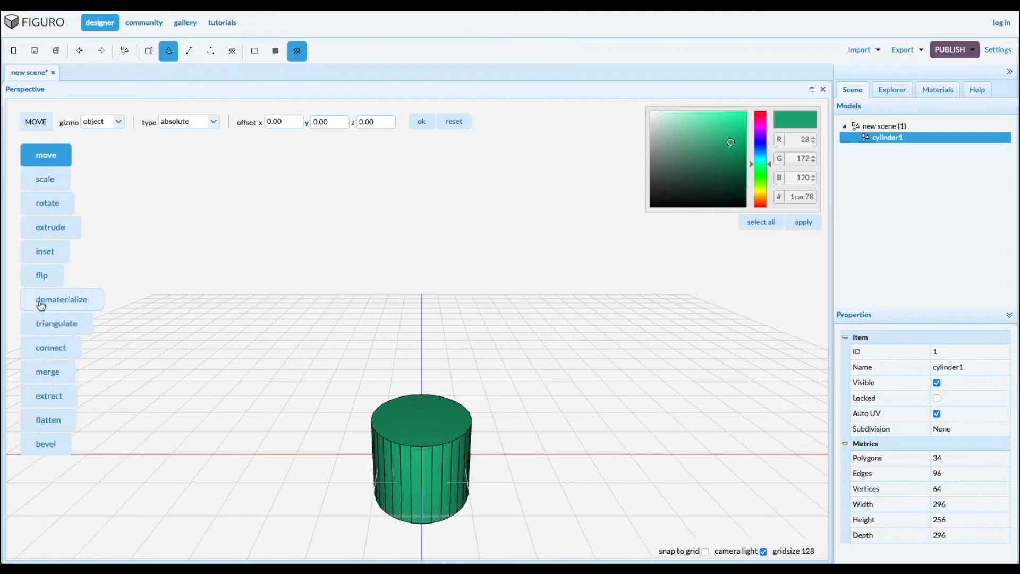
Inset the cylinder's end faces and Connect them through, leaving a hollow 128-polygon tube
click(44, 251)
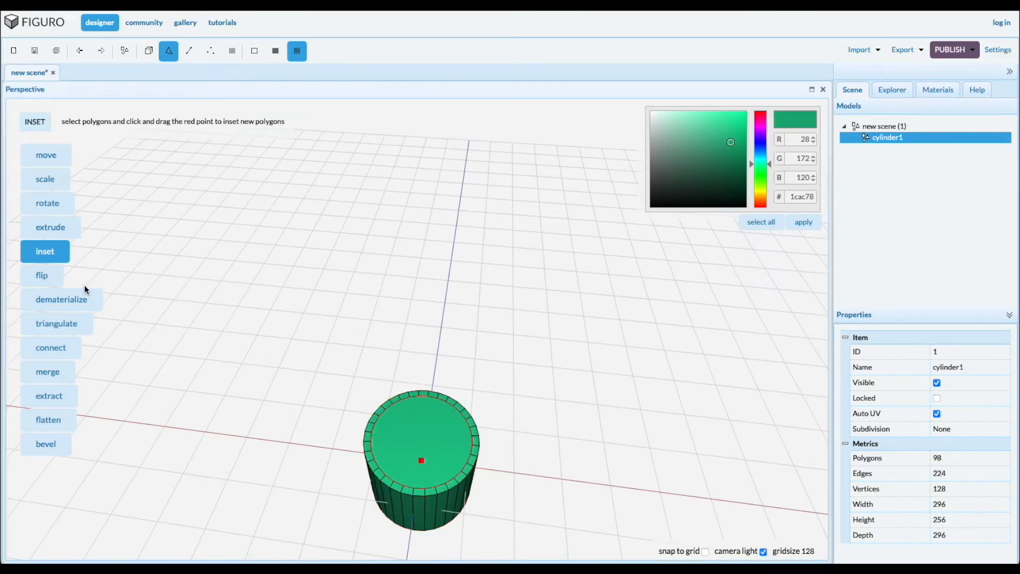
click(49, 346)
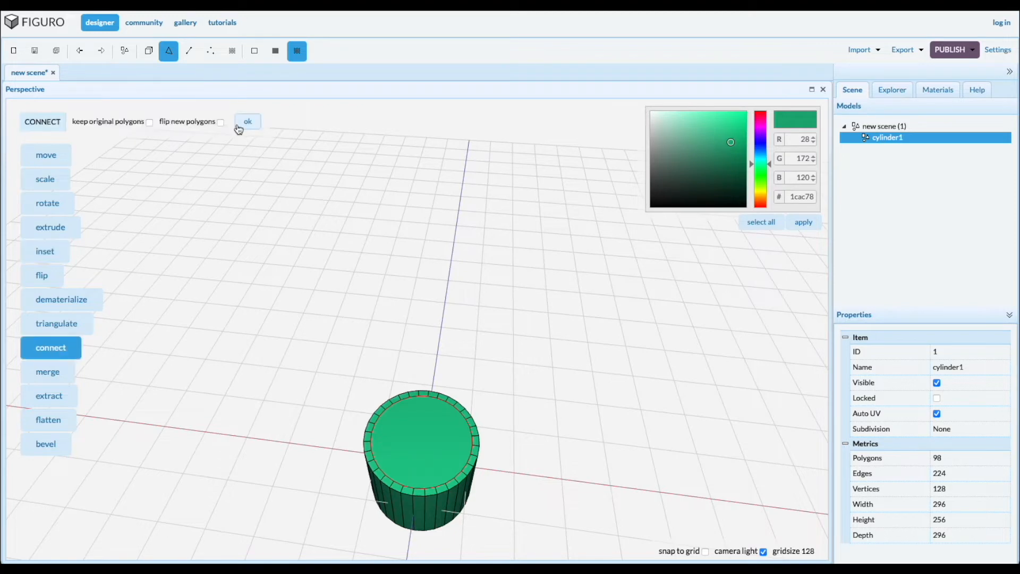
click(247, 121)
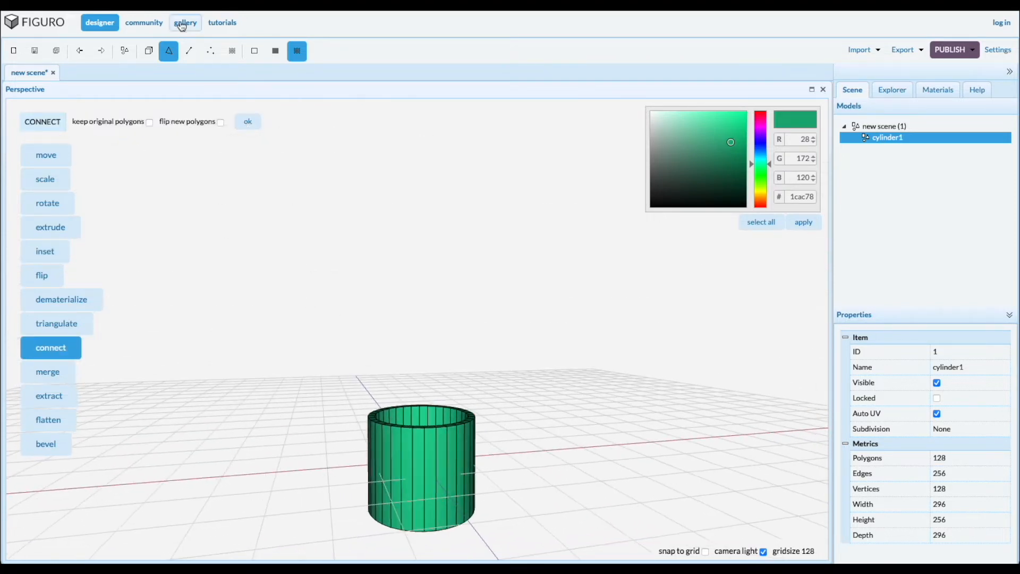
Squash the tube to a low ring of height 109, view it from Top and switch to face selection
click(148, 51)
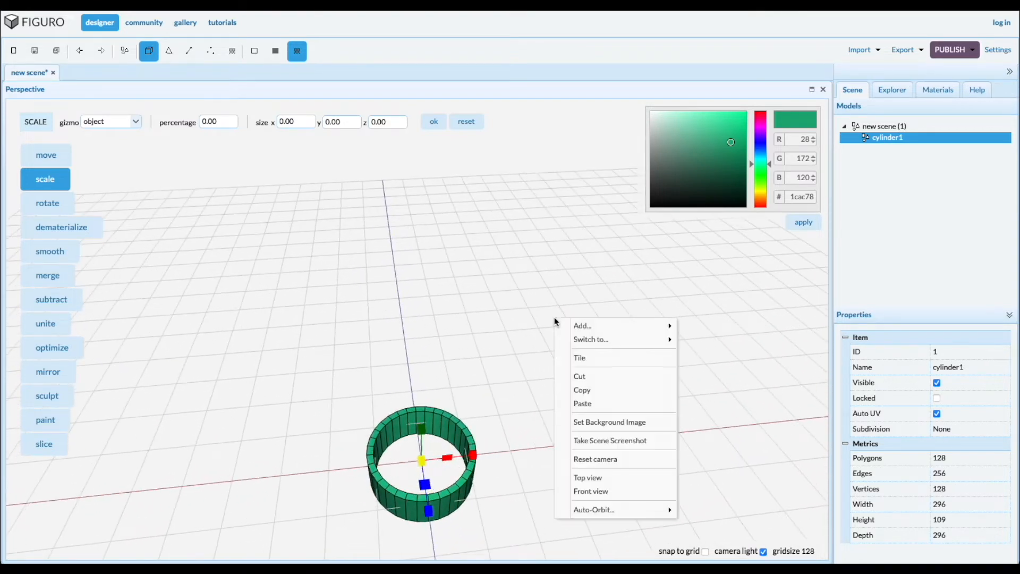
click(586, 477)
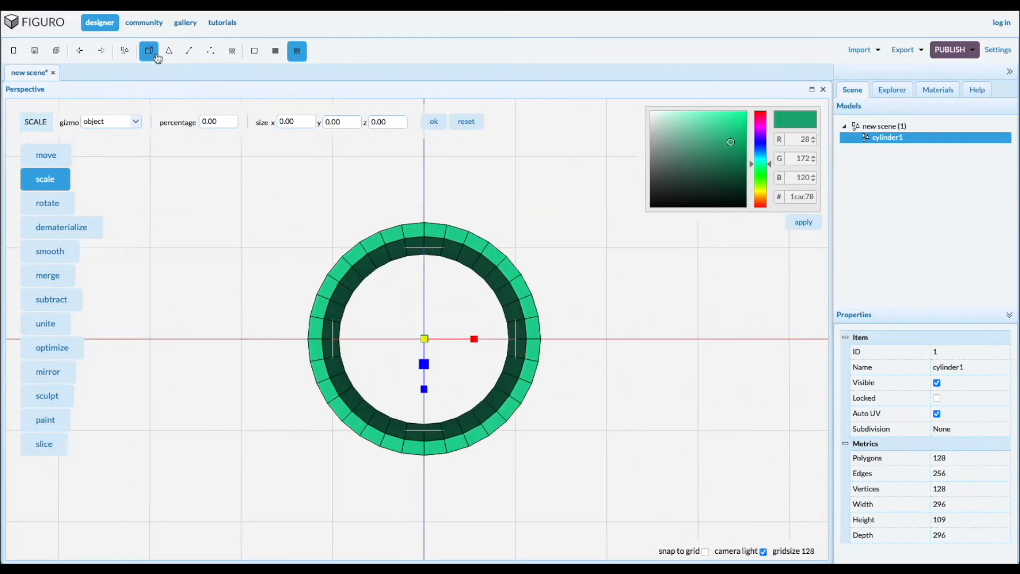
click(169, 51)
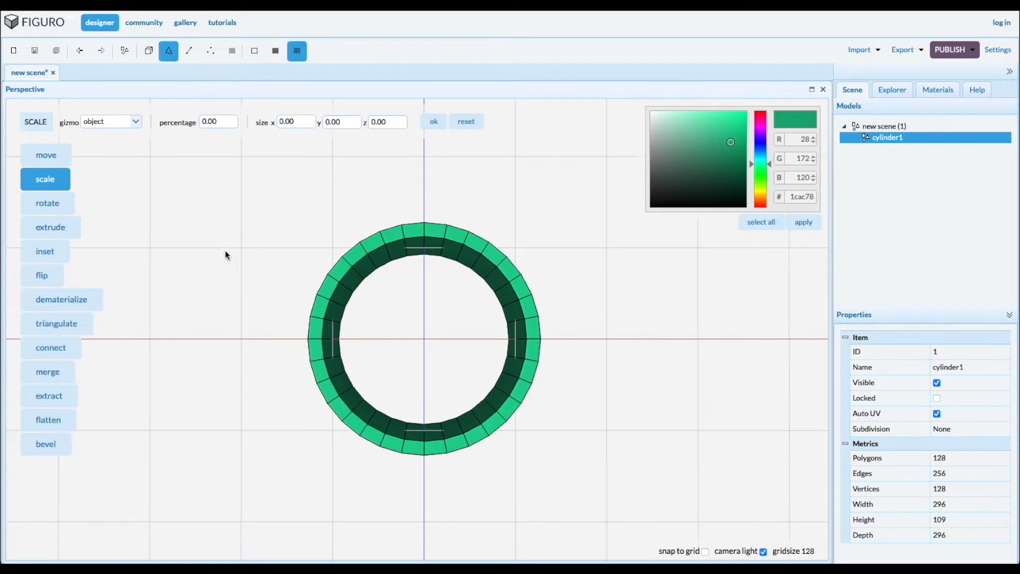
mouse_move(253, 334)
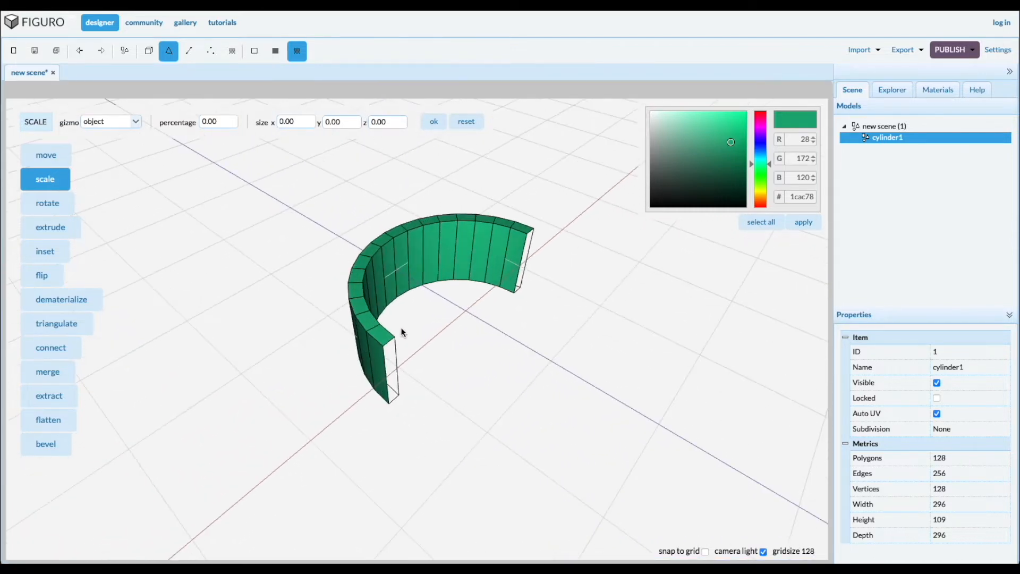
Tidy the cut in Edges mode so the half-ring strap updates to 64 polygons
click(189, 51)
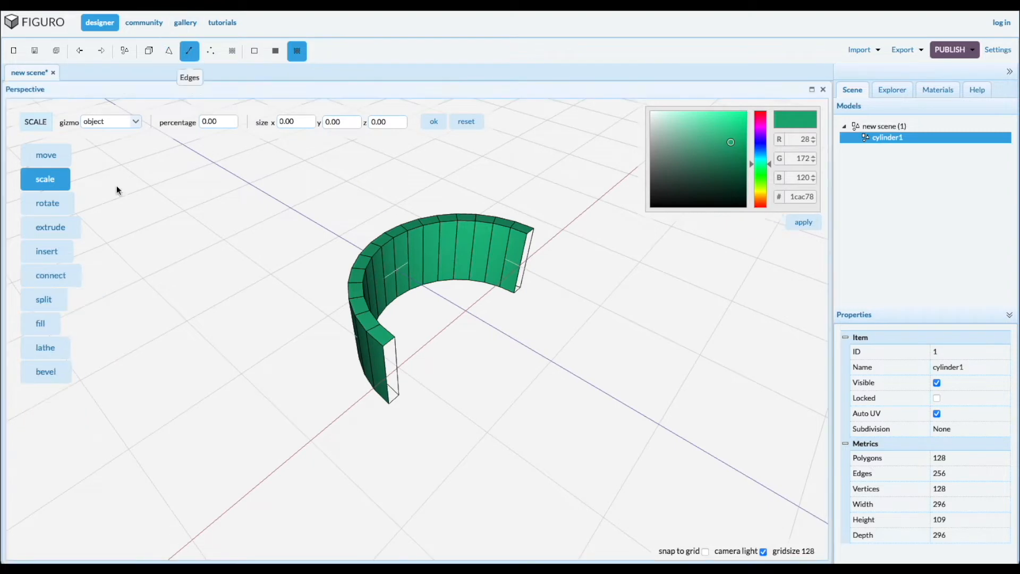
click(40, 323)
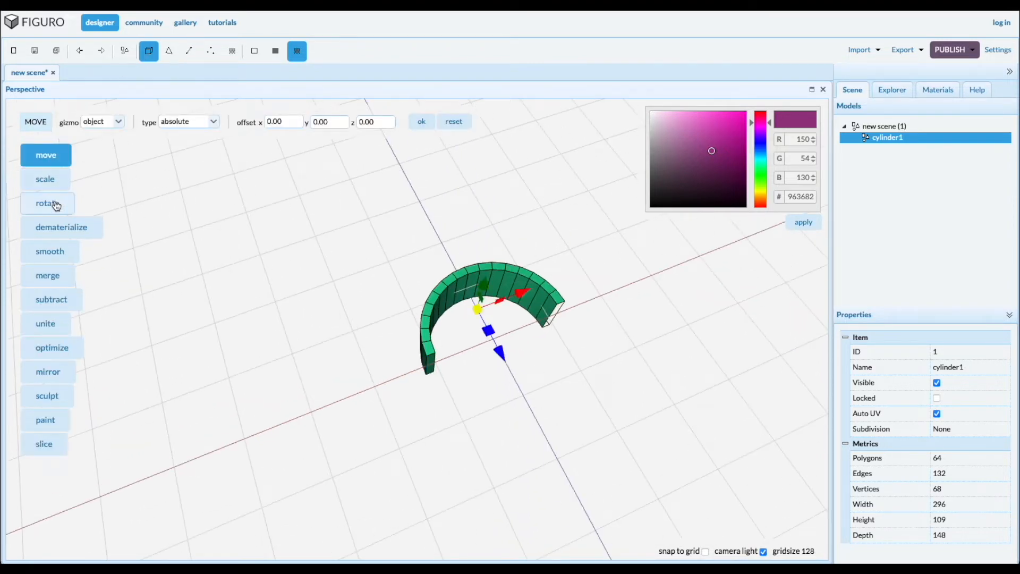
Rotate the strap 90 degrees about x to stand it upright, then duplicate it
click(46, 202)
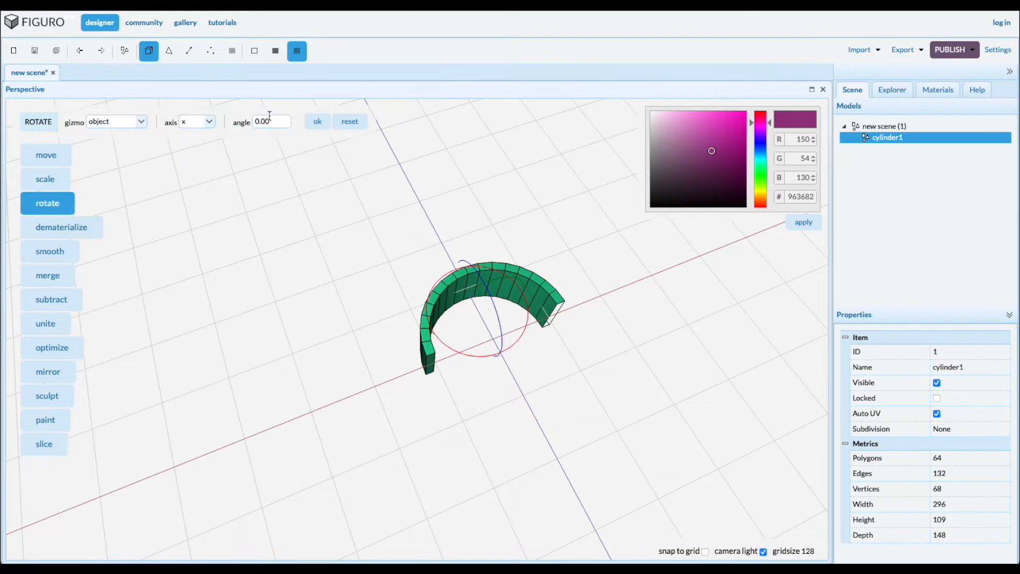
text(90)
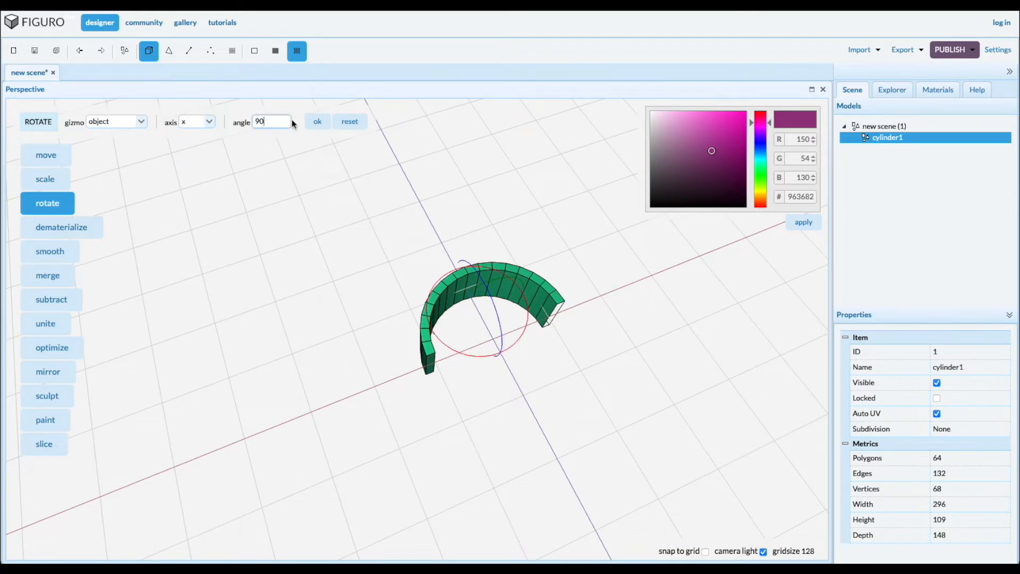
click(318, 121)
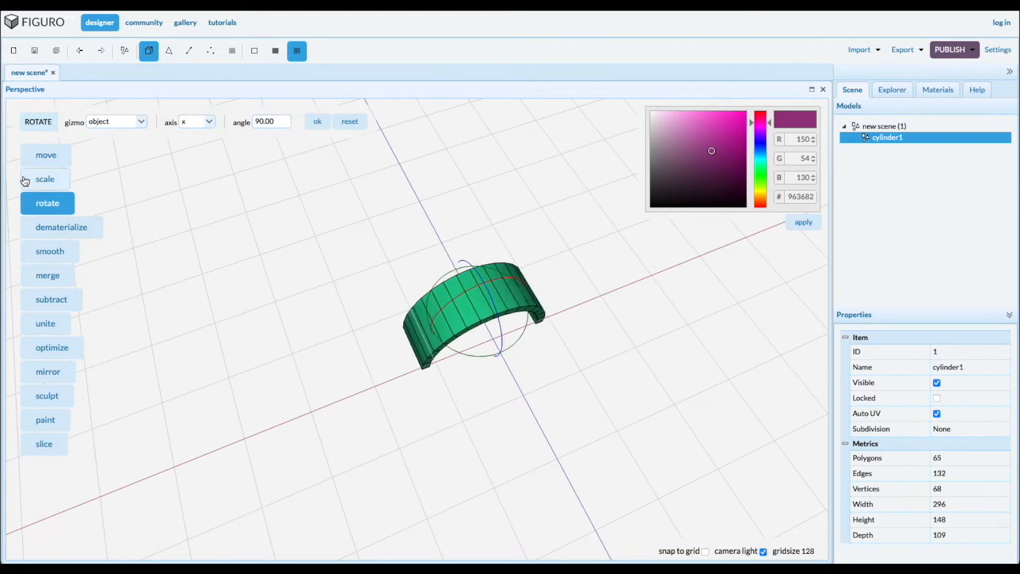
mouse_move(46, 155)
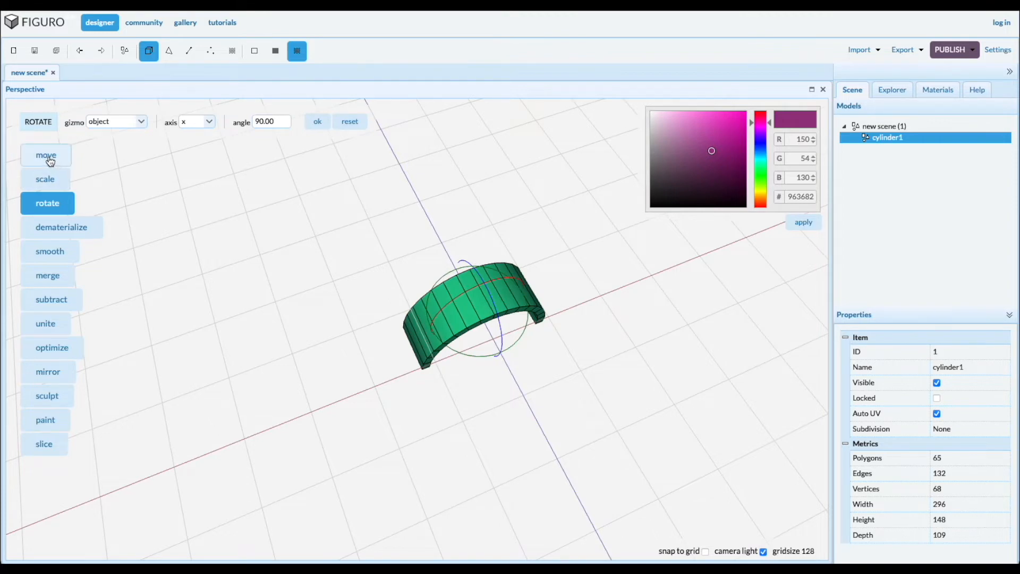
click(46, 155)
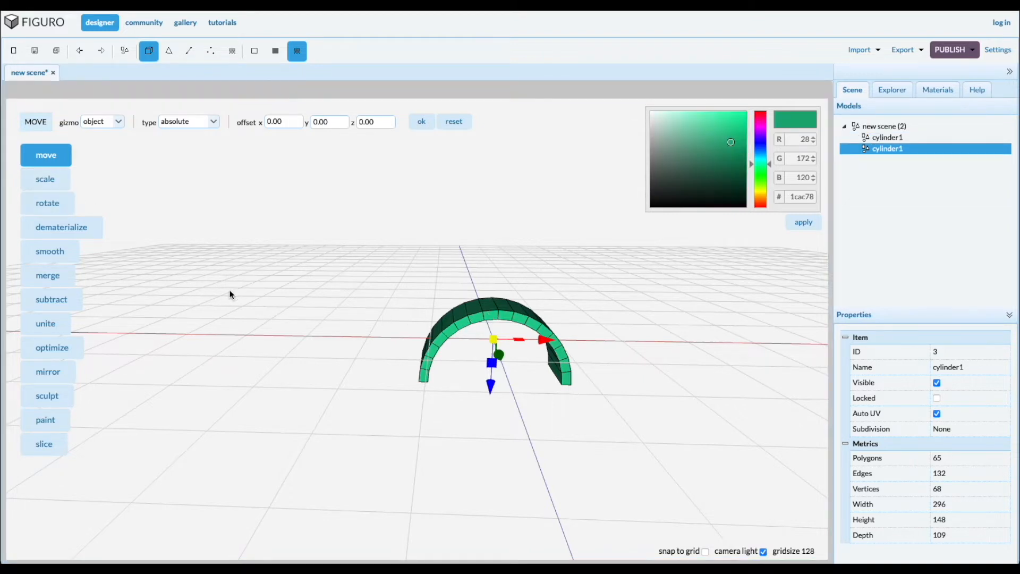
Scale the copied arch uniformly to 105 percent (311 wide) and move it against the original strap
click(46, 178)
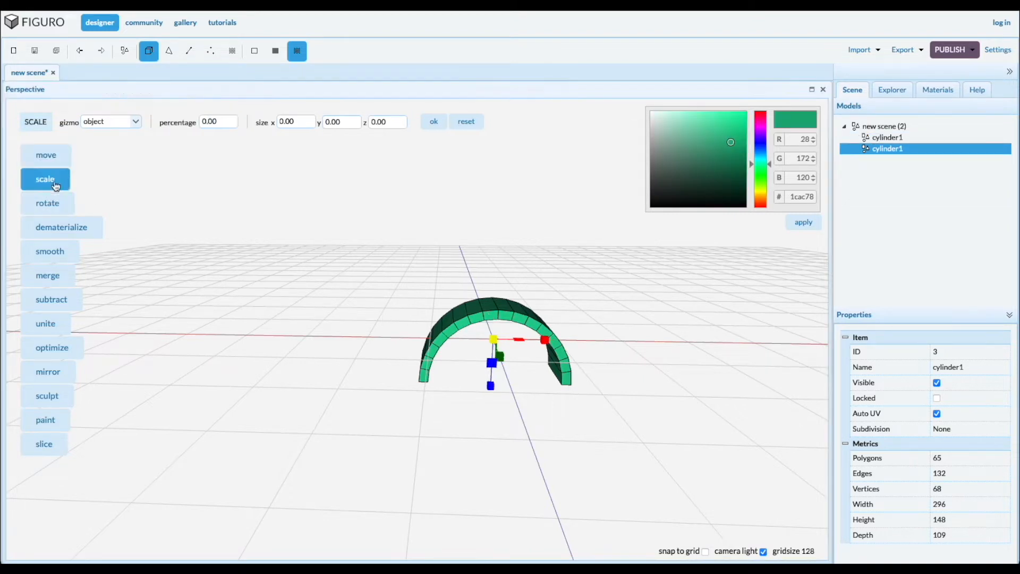
click(219, 122)
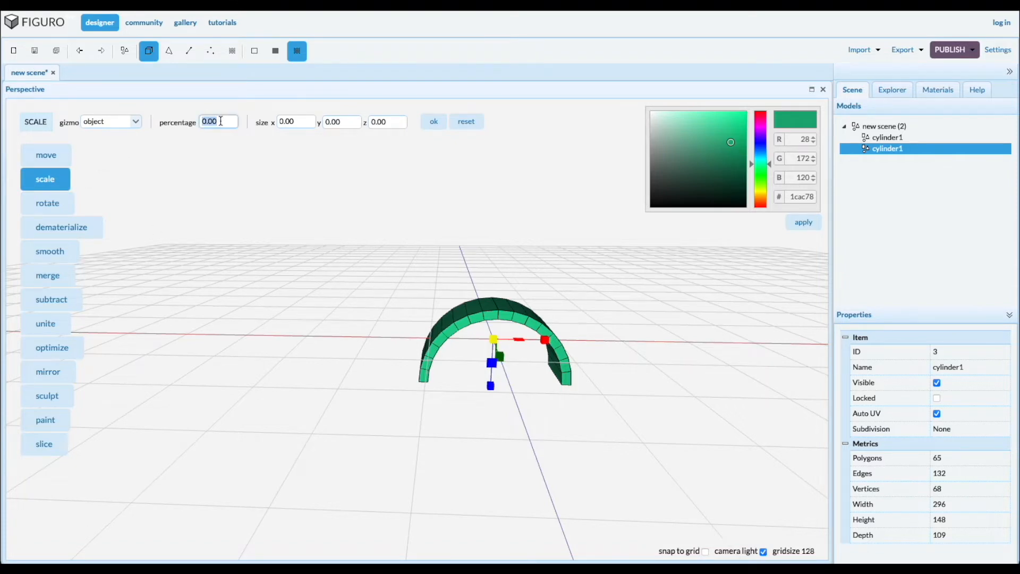
text(105)
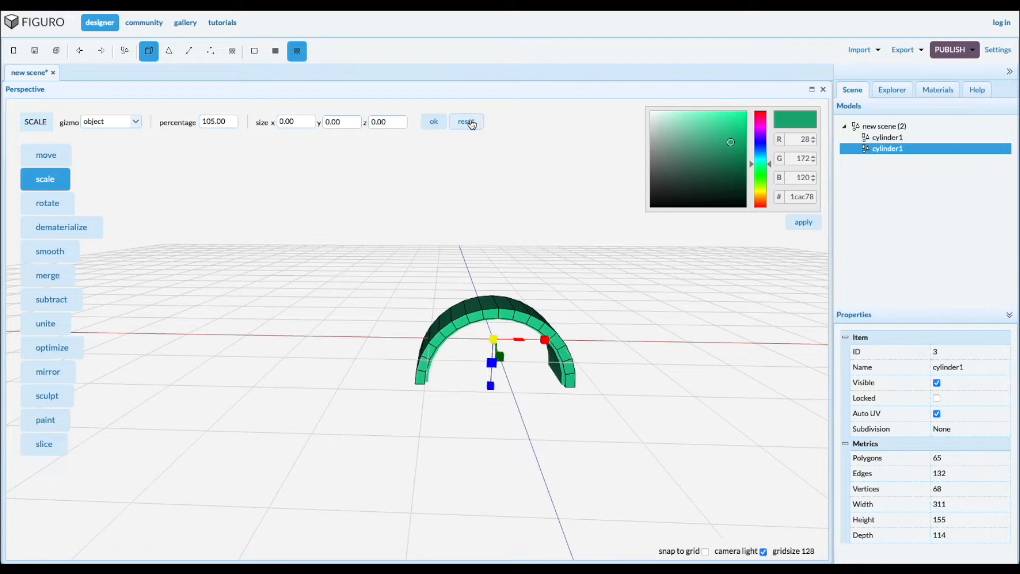
click(465, 121)
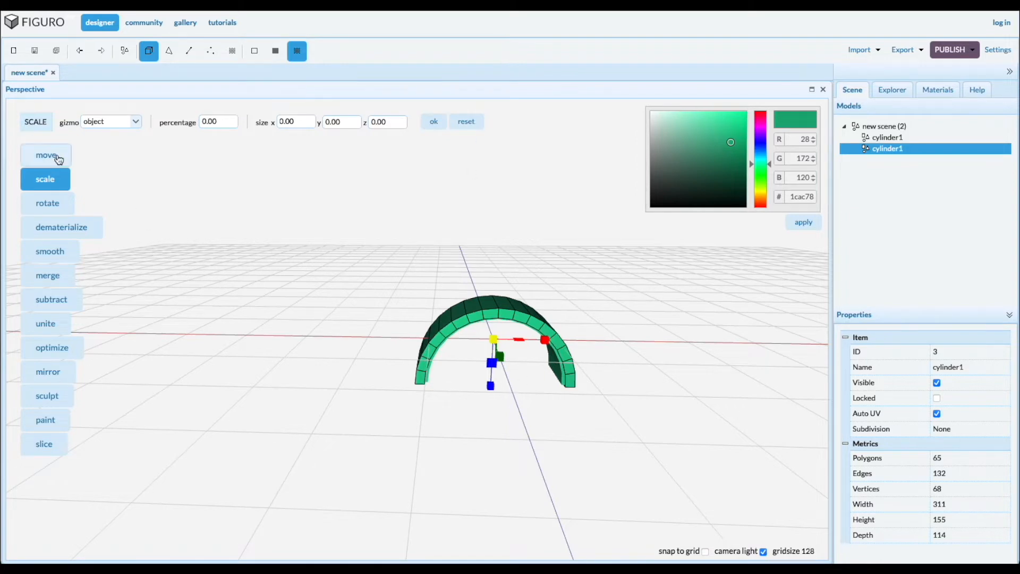
click(45, 155)
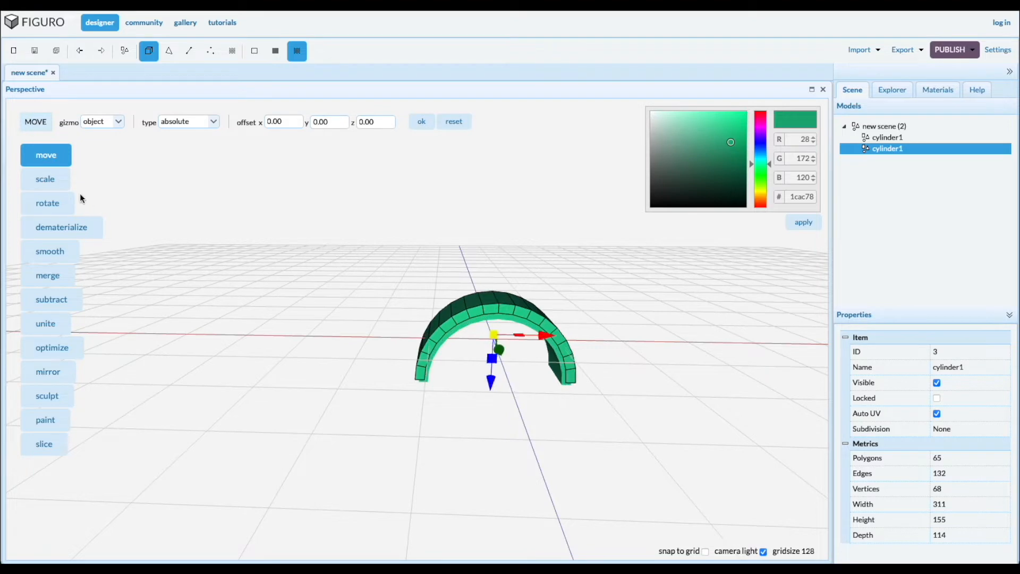
click(45, 178)
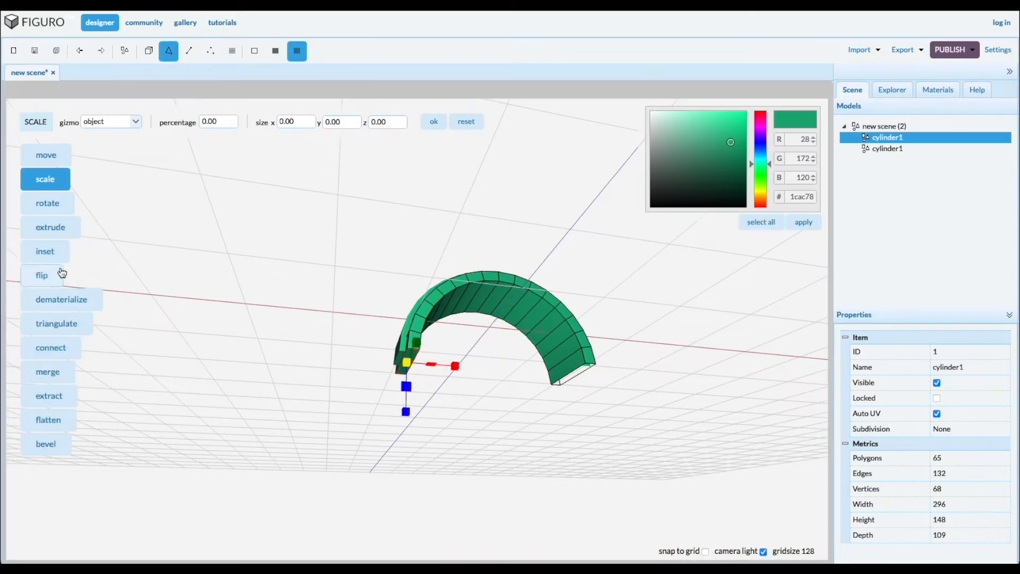
Extrude one end face of the original arch straight down into a vertical leg, height 244
click(50, 227)
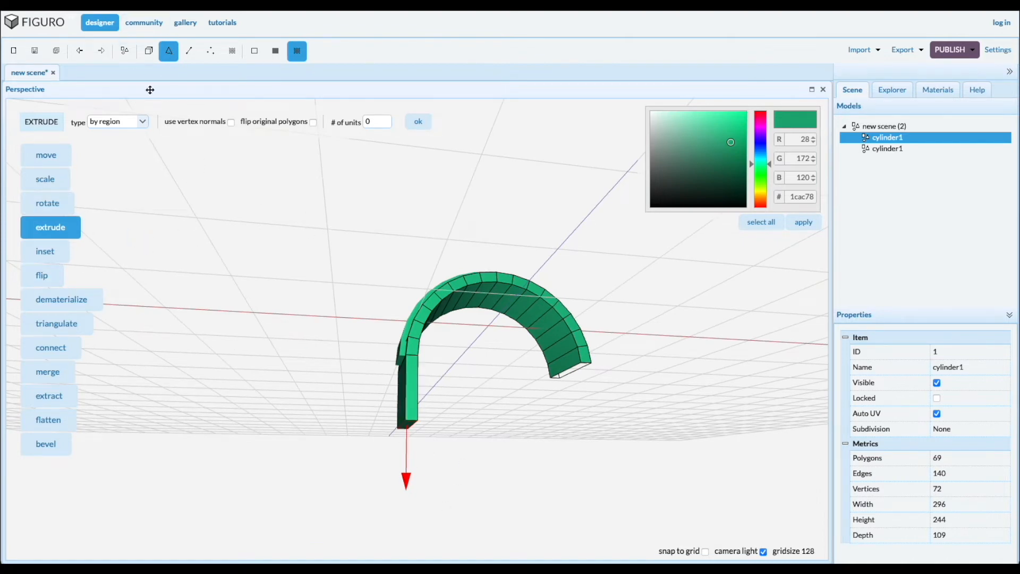
click(47, 202)
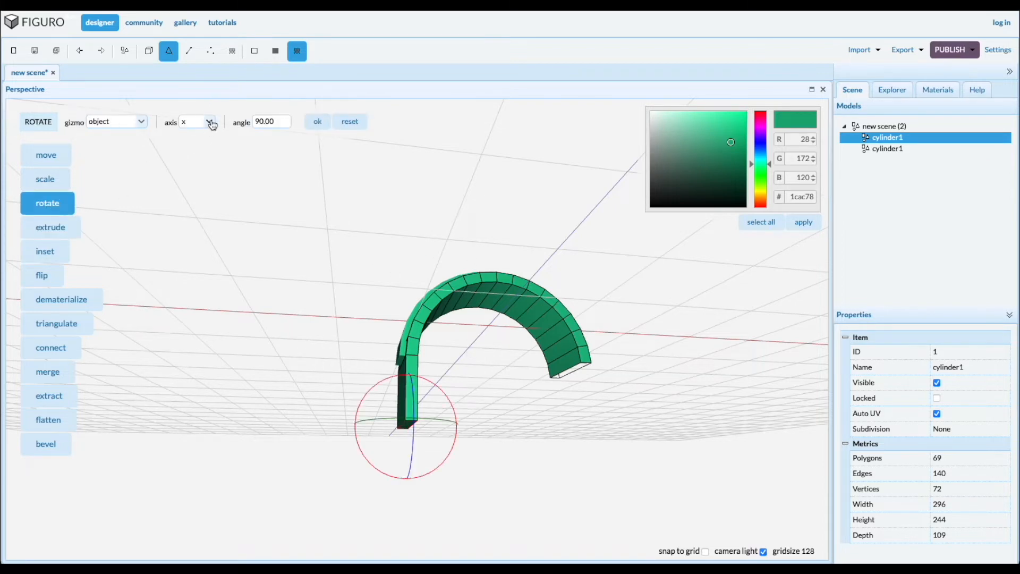
Set rotation about z at -11.25 degrees in world orientation and extrude depth 2 units
click(195, 121)
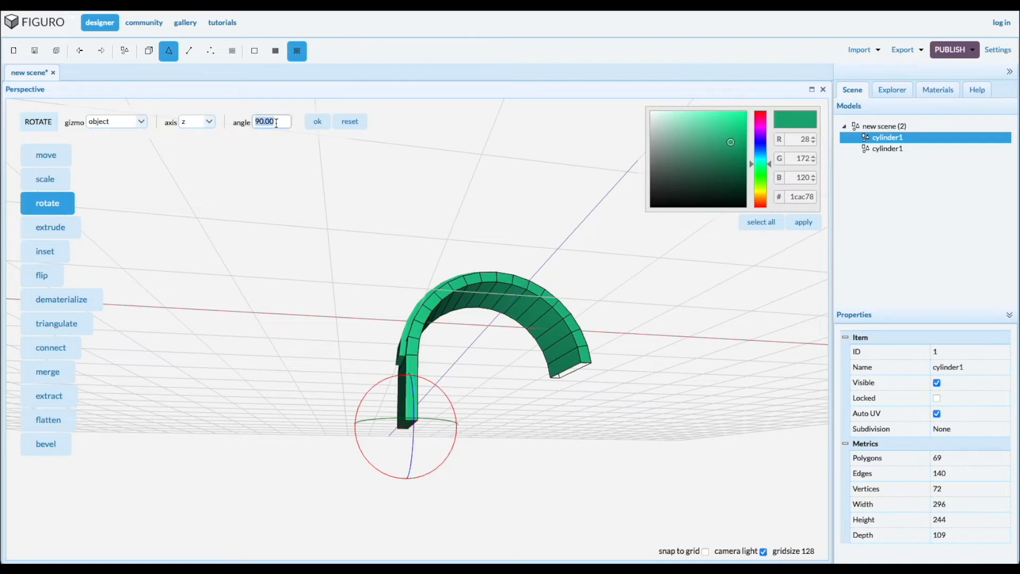
click(271, 122)
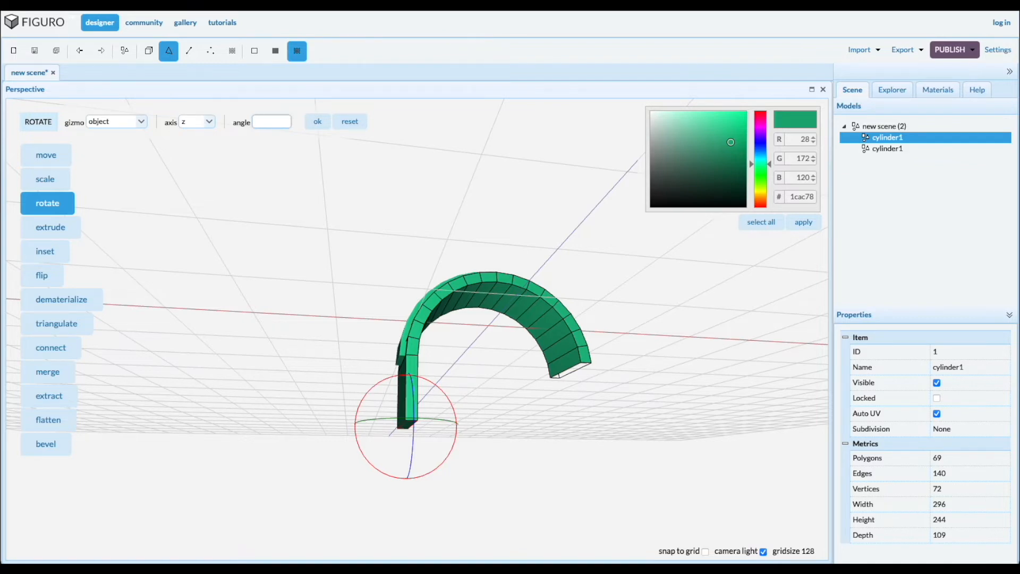
text(-11.25)
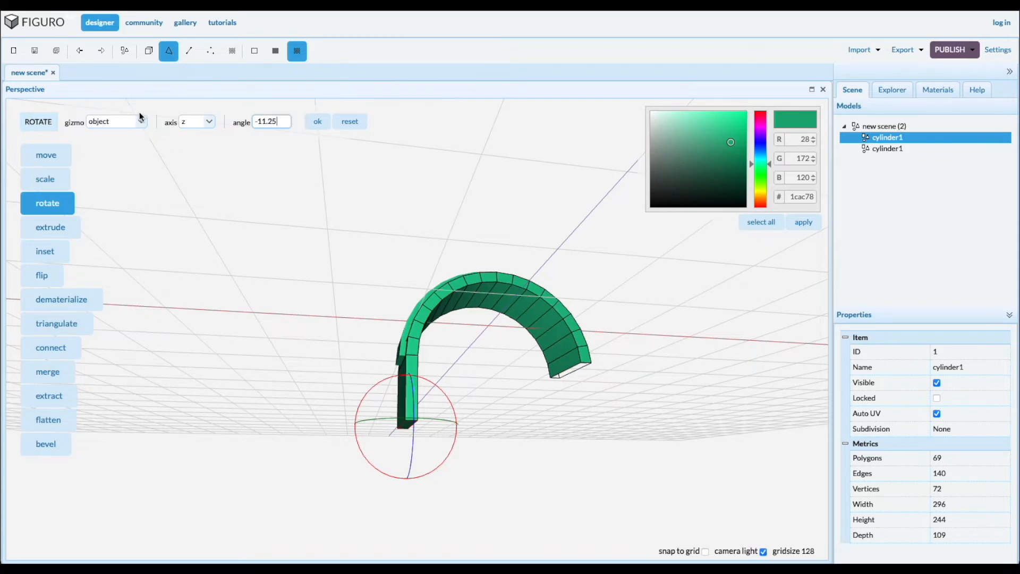
click(116, 121)
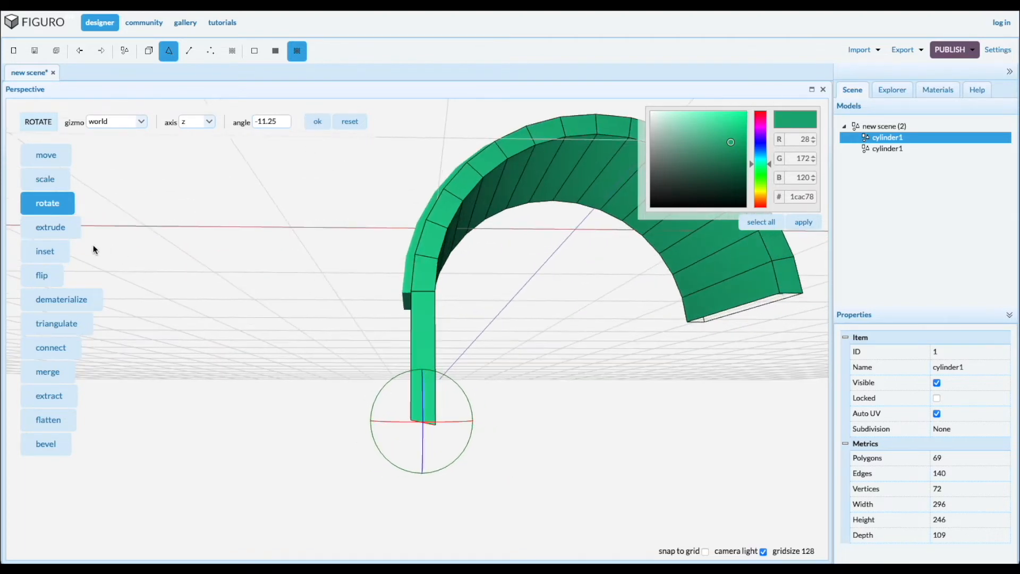
click(50, 227)
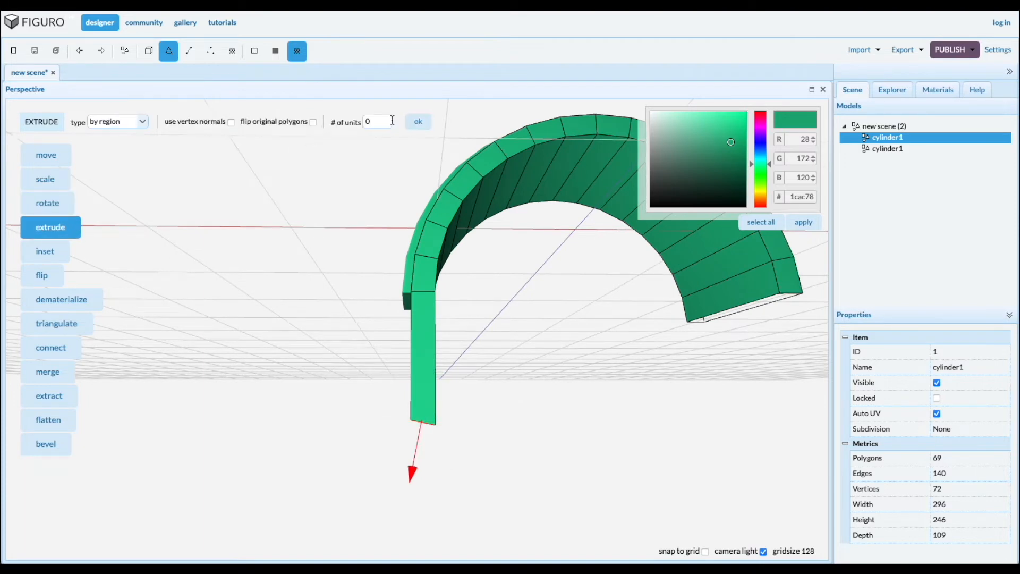
text(2)
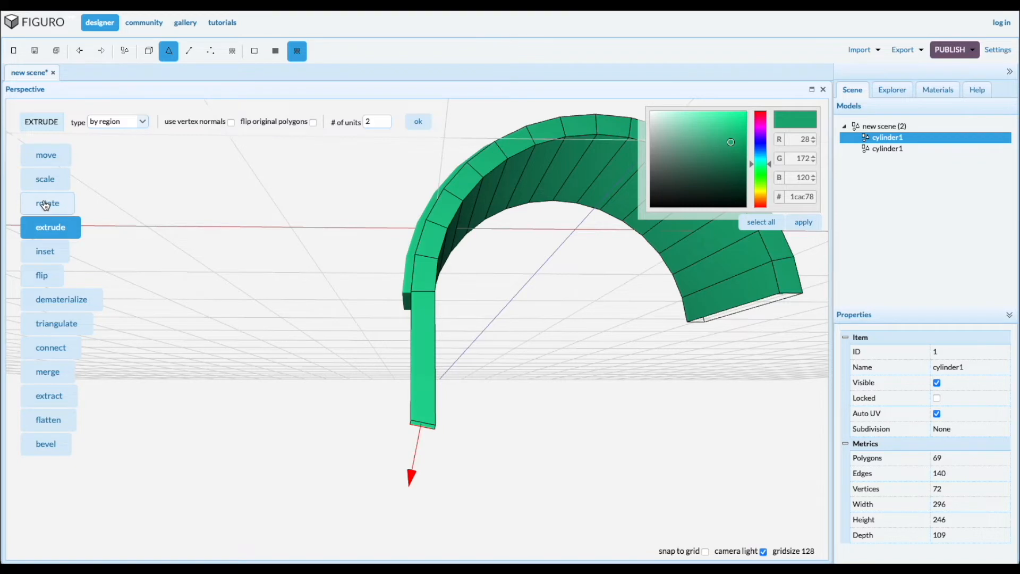
click(47, 202)
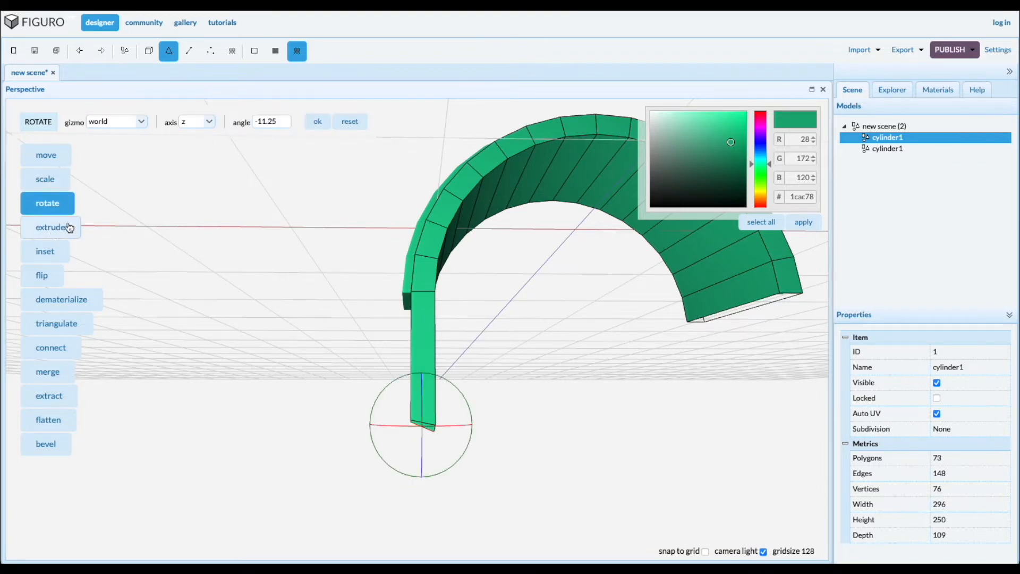
Alternate 2-unit extrudes and -11.25 degree tilts to curl the leg into a flat foot, 317 wide
click(50, 226)
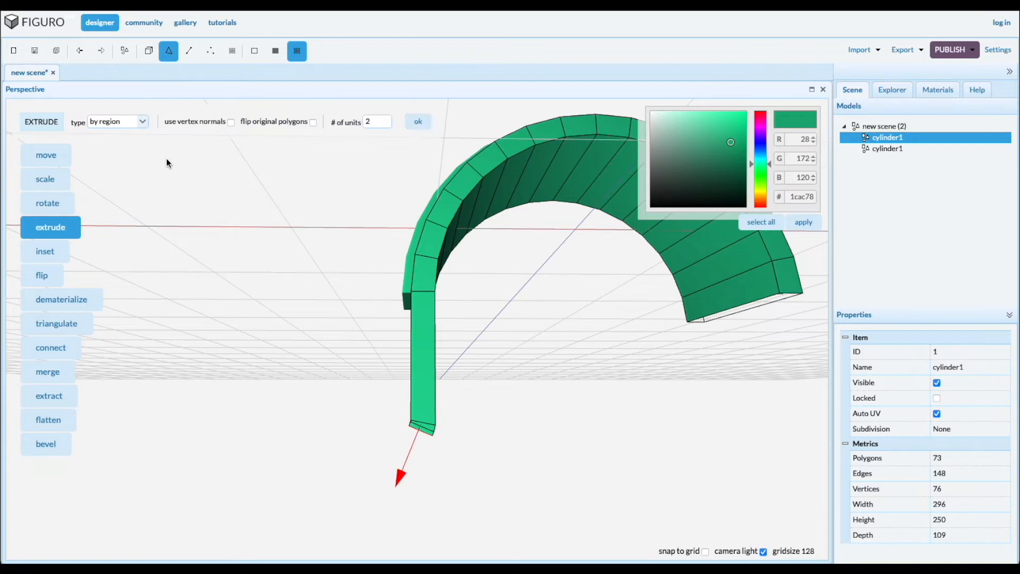
click(46, 202)
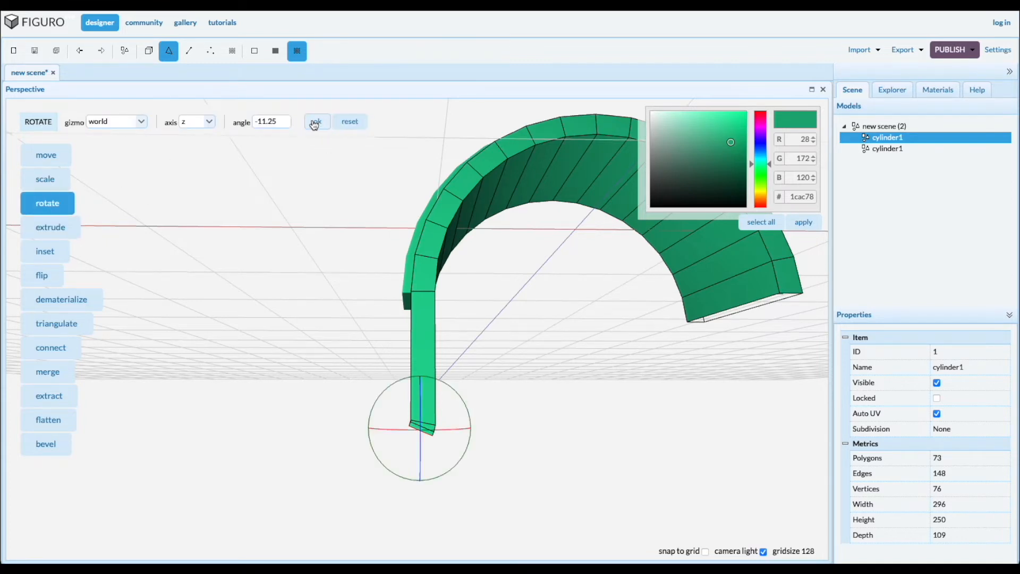
click(50, 226)
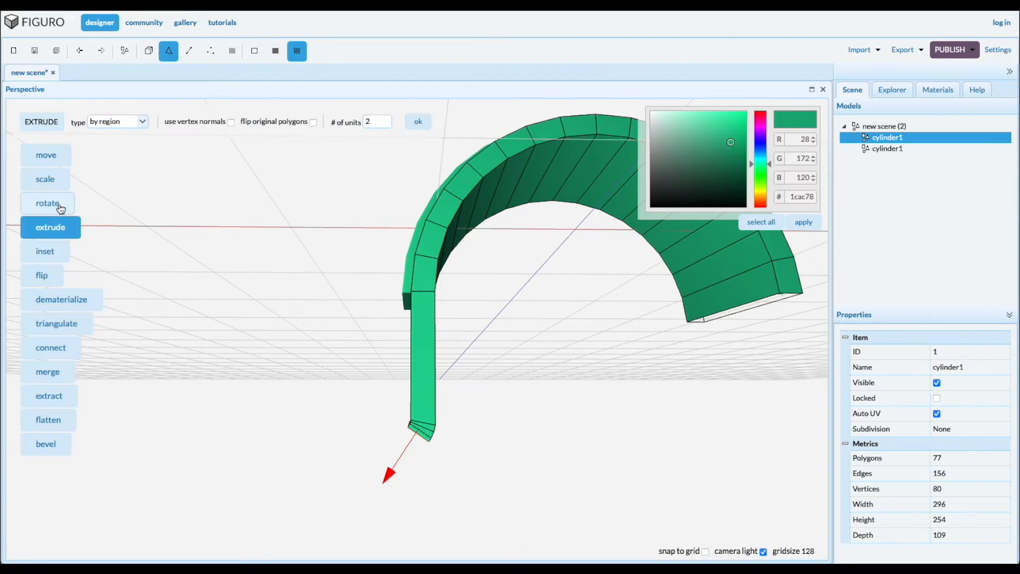
click(47, 202)
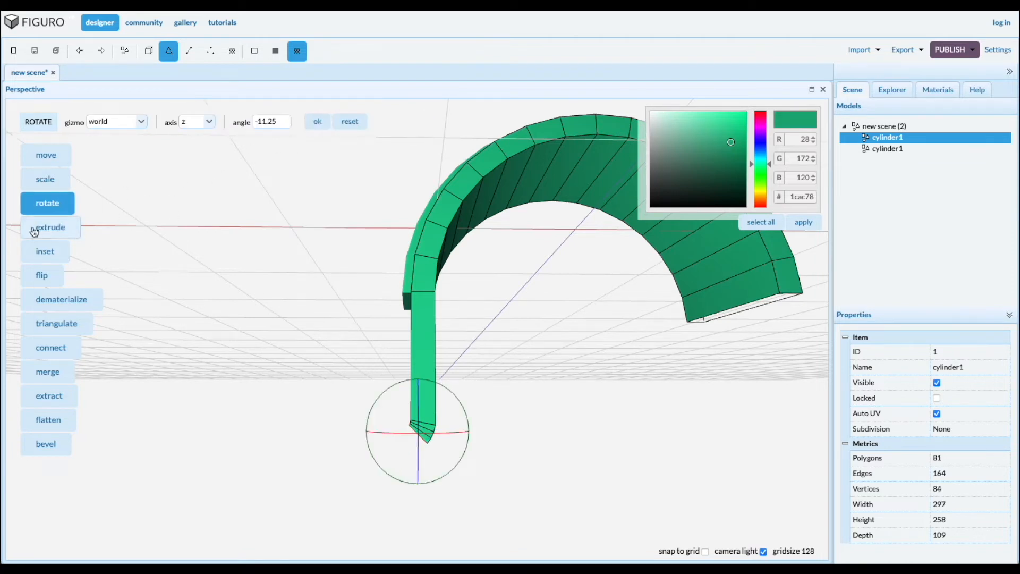
click(50, 227)
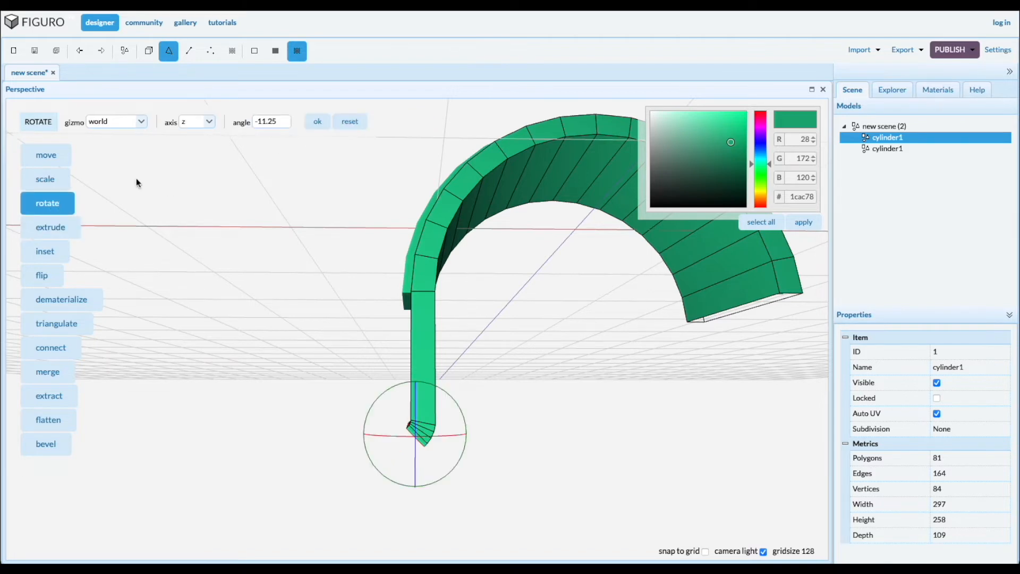
click(50, 228)
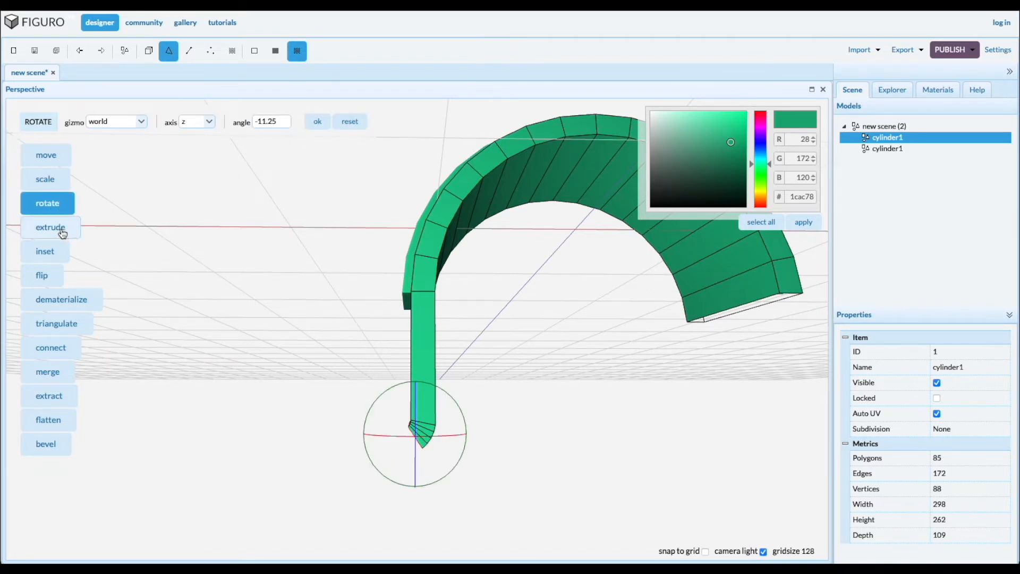
click(50, 227)
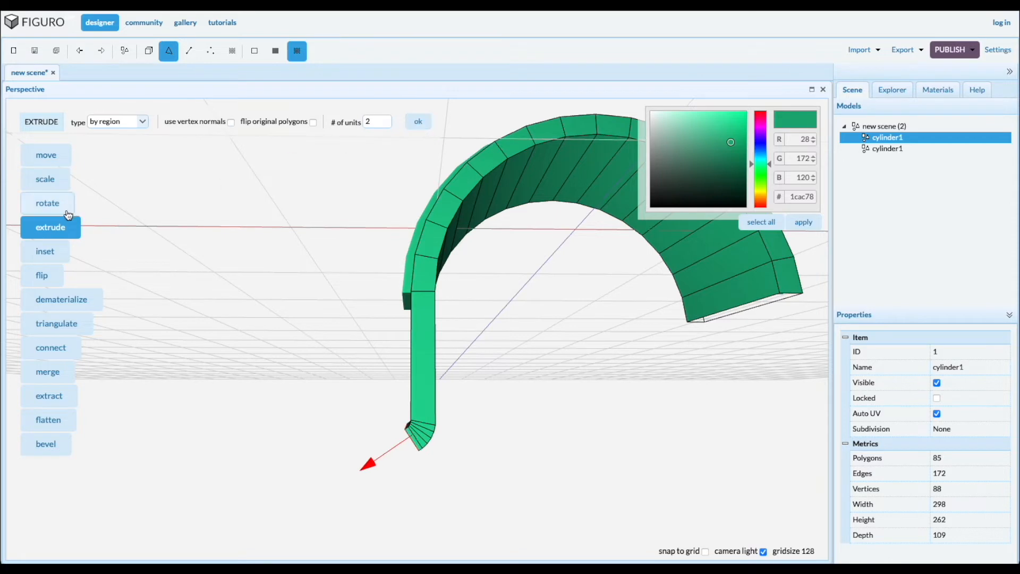
click(47, 203)
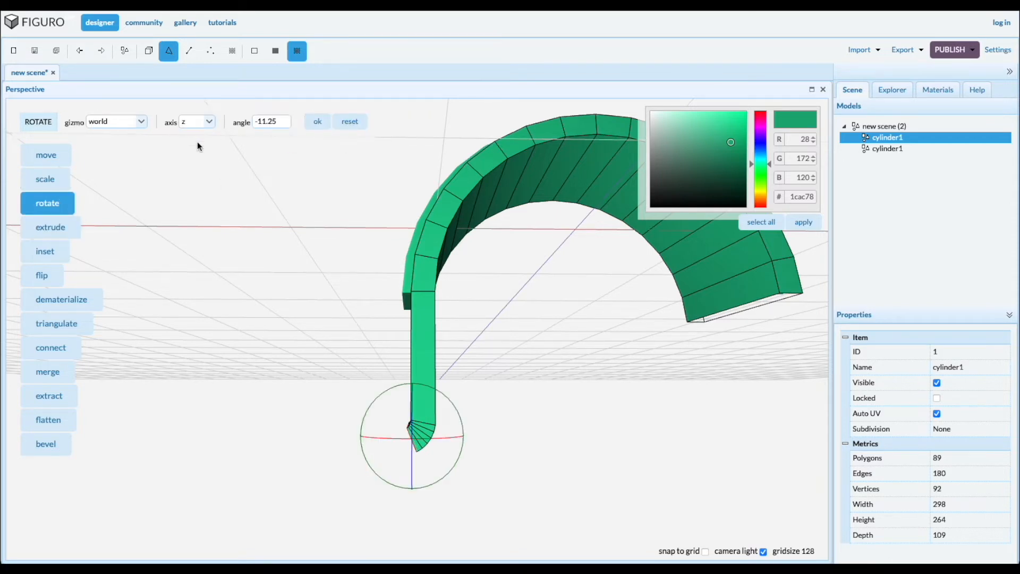
click(50, 227)
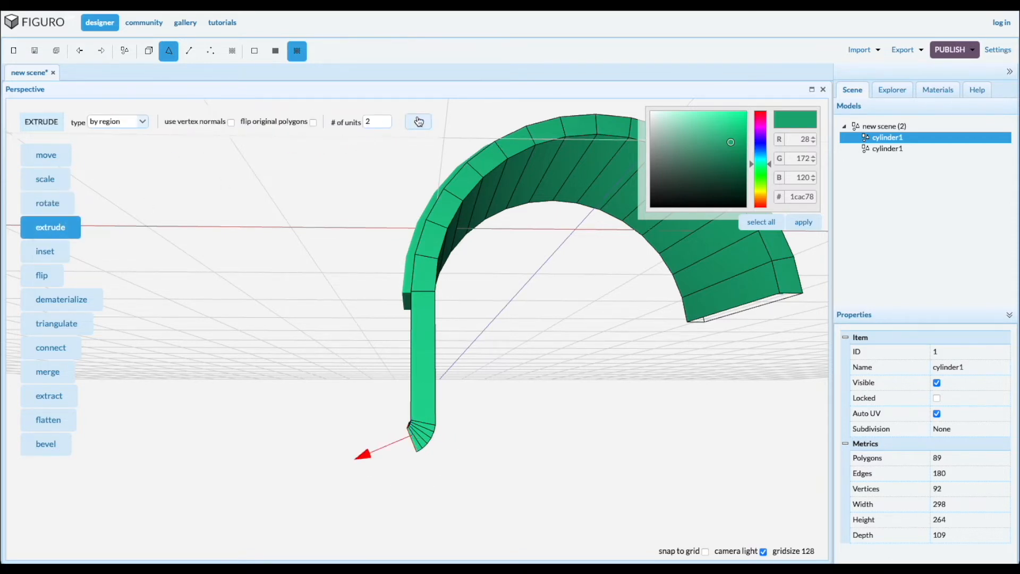
click(46, 202)
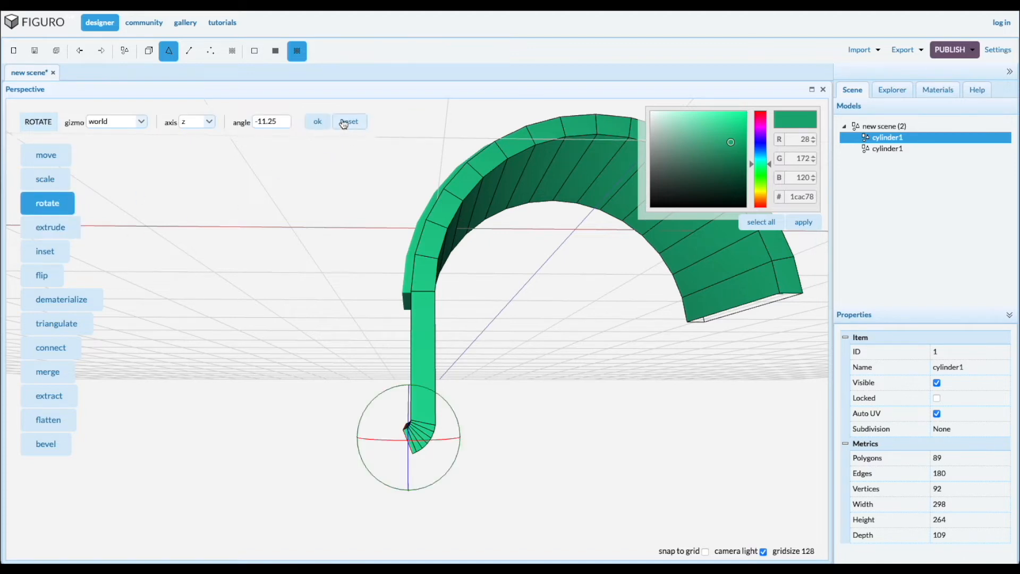
click(50, 226)
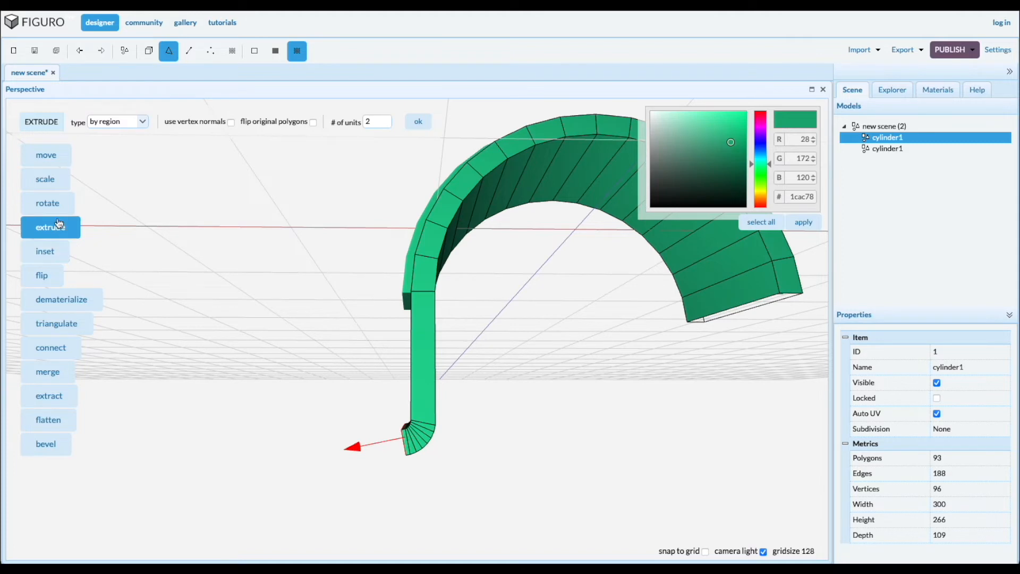
click(47, 202)
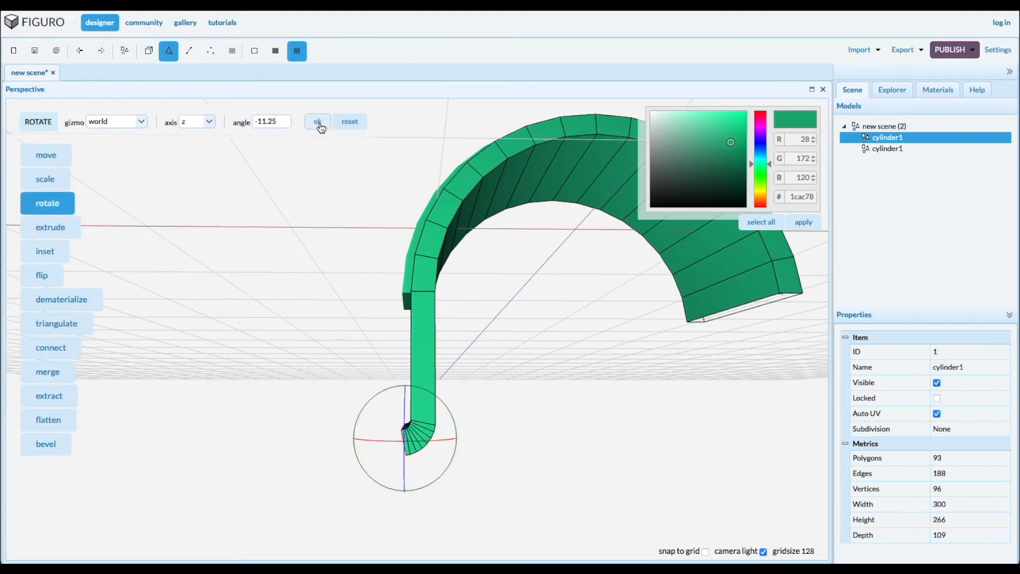
click(50, 228)
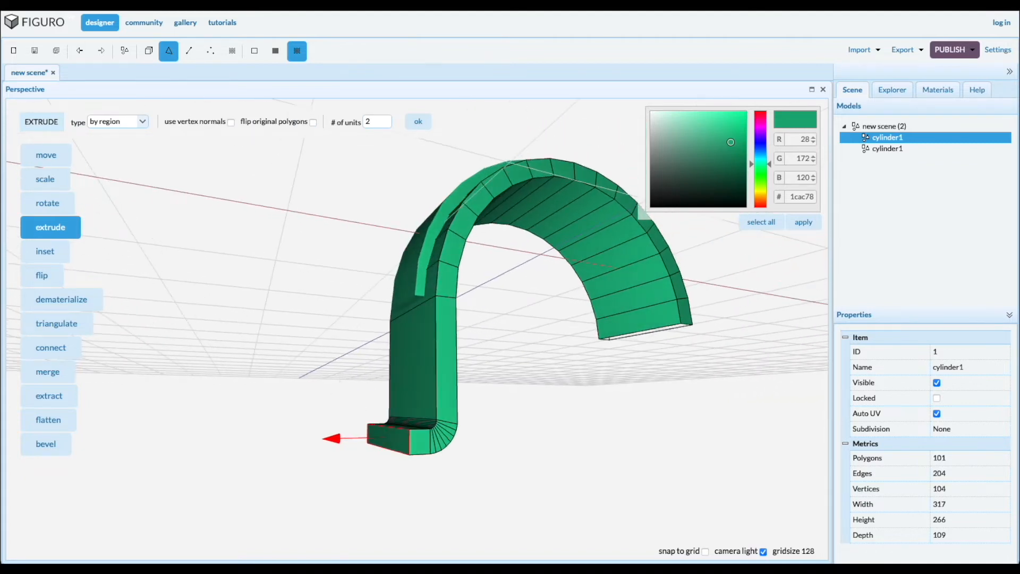
Extrude the second strap piece's end face downward into a long leg, height 262
click(887, 149)
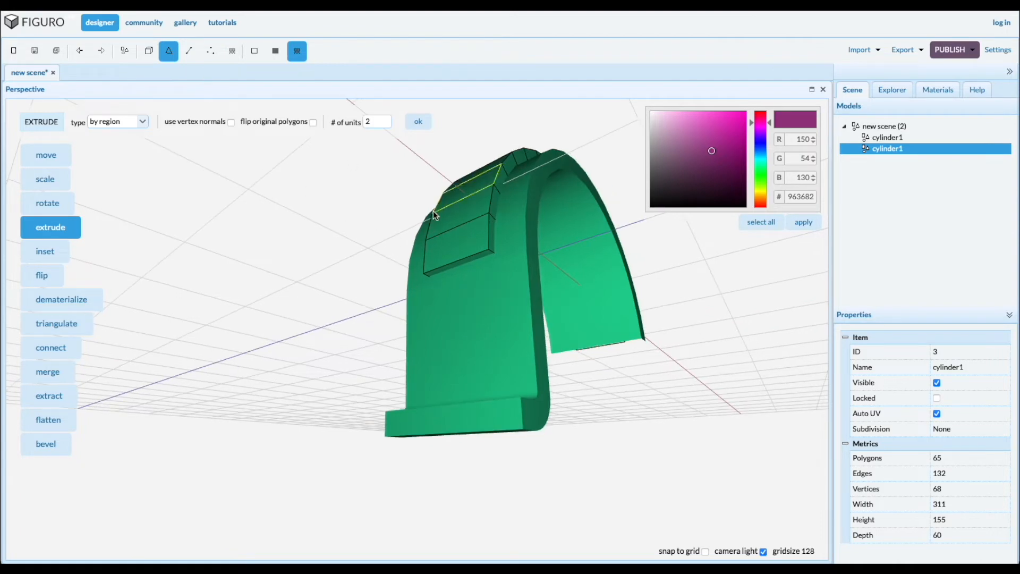
click(50, 227)
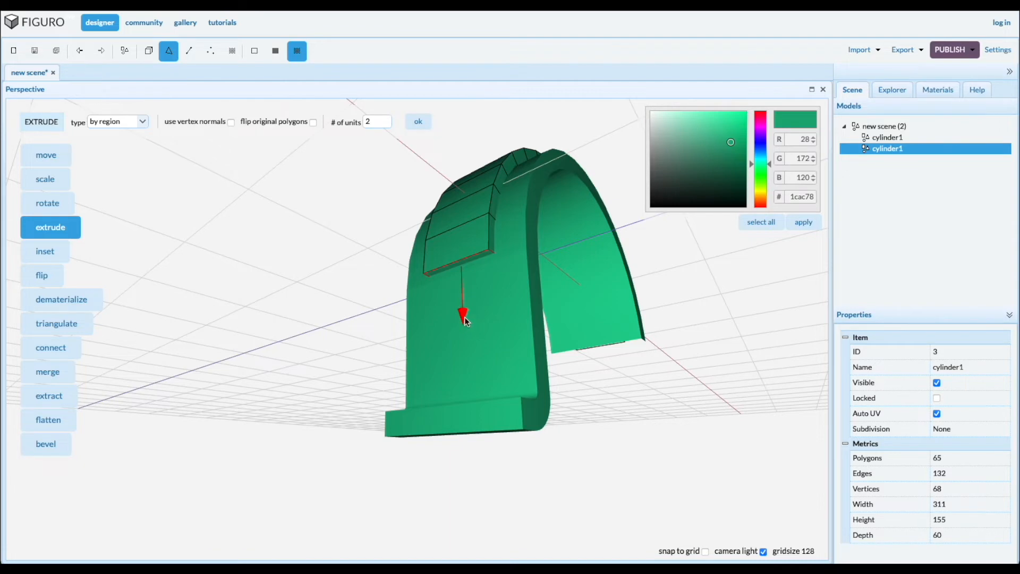
drag(463, 312, 468, 462)
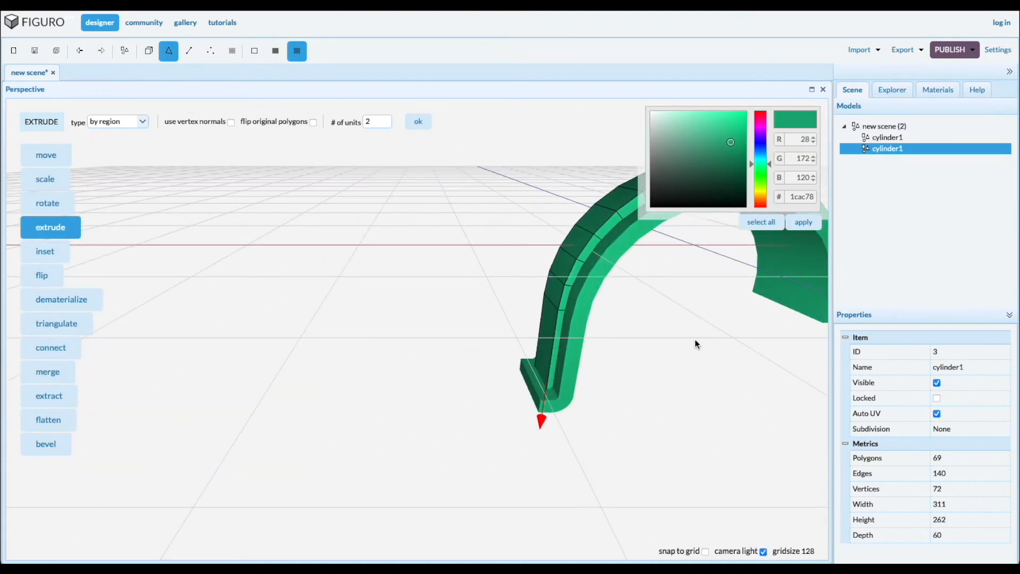
mouse_move(149, 51)
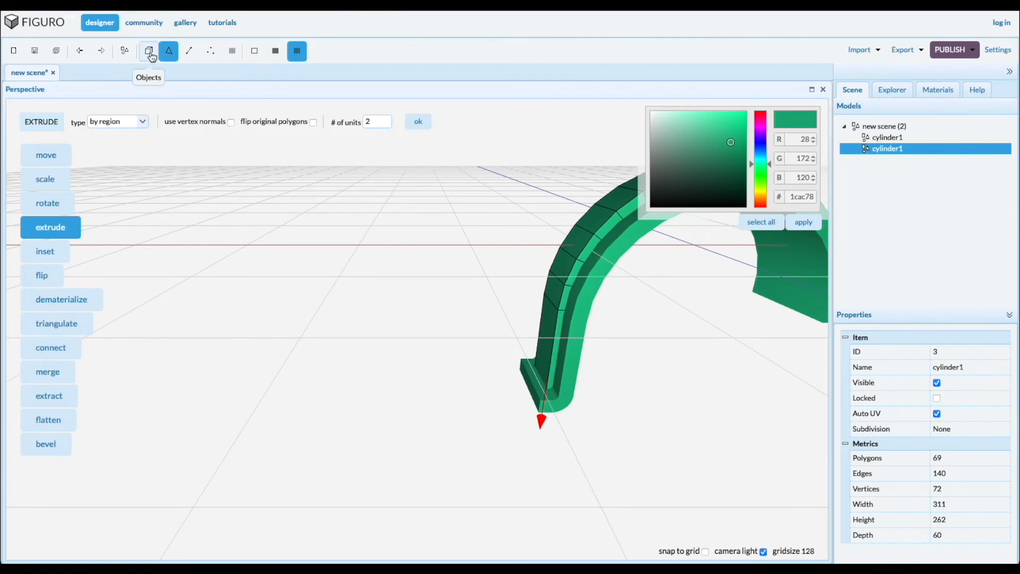
Merge both arch pieces into one 170-polygon model, view it from Front and select it
click(149, 51)
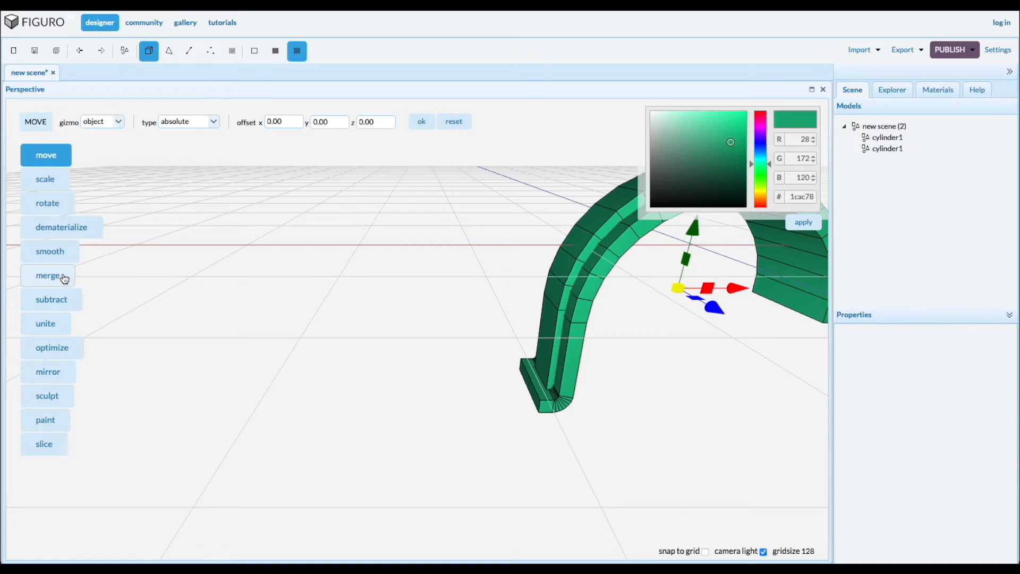
click(123, 51)
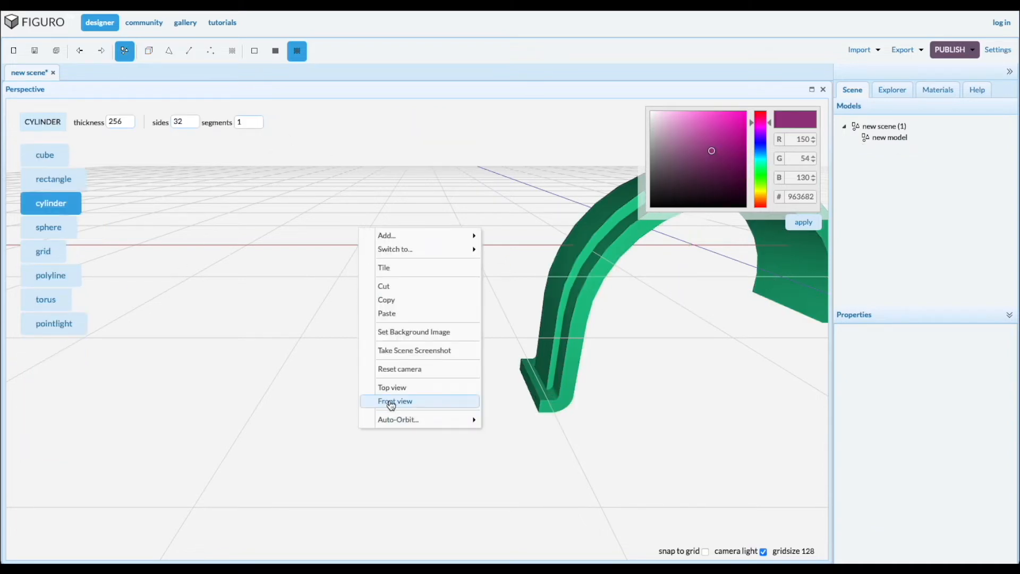
click(395, 400)
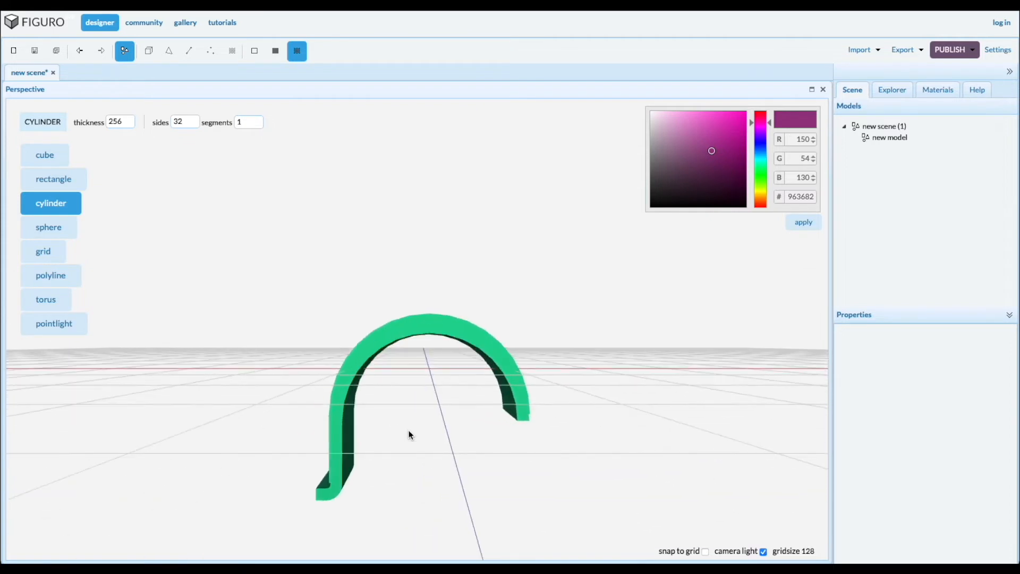
click(148, 51)
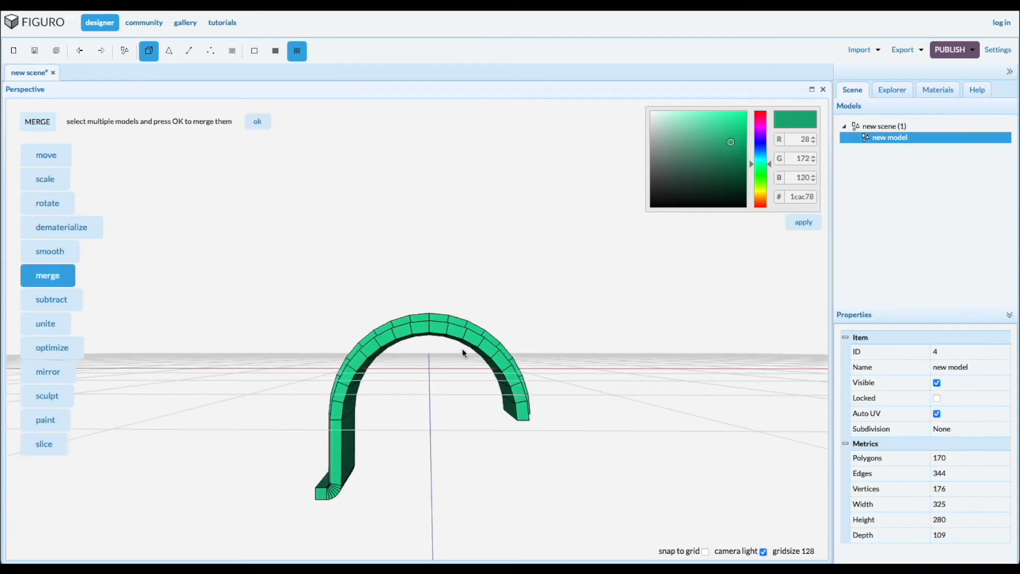
mouse_move(189, 51)
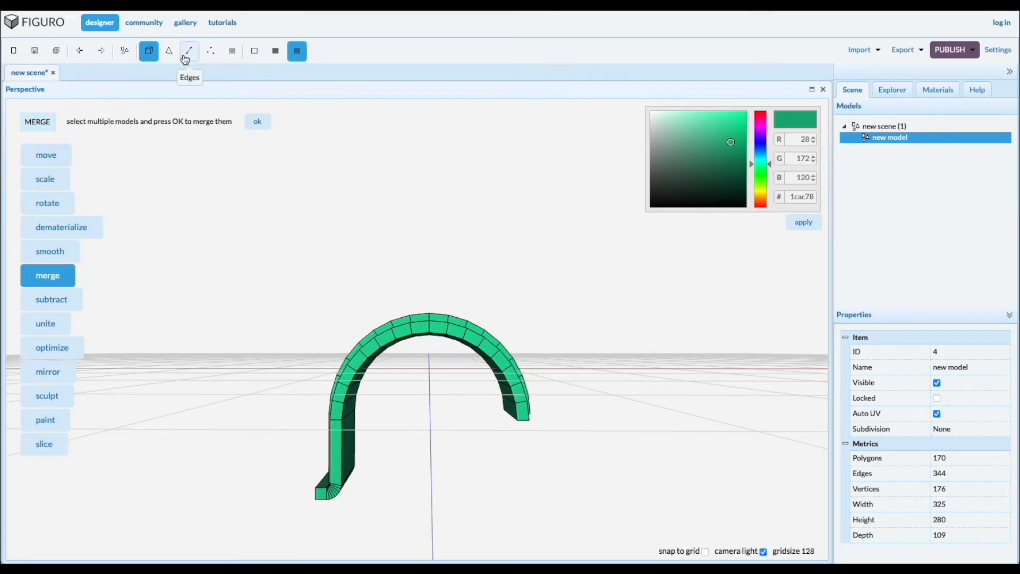
Split the arch along a selected edge loop and discard one half, keeping a single curved leg
click(169, 51)
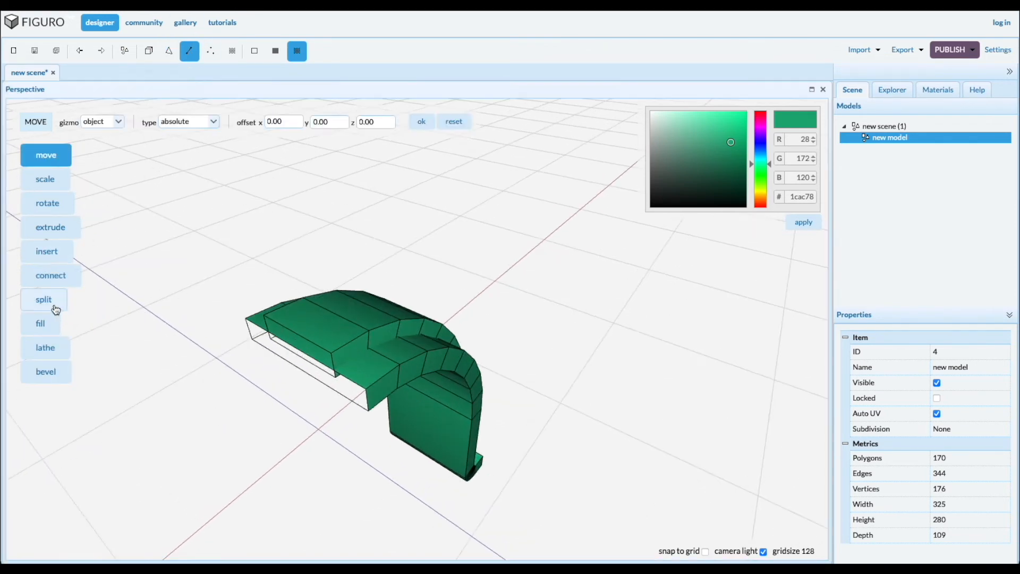
click(39, 323)
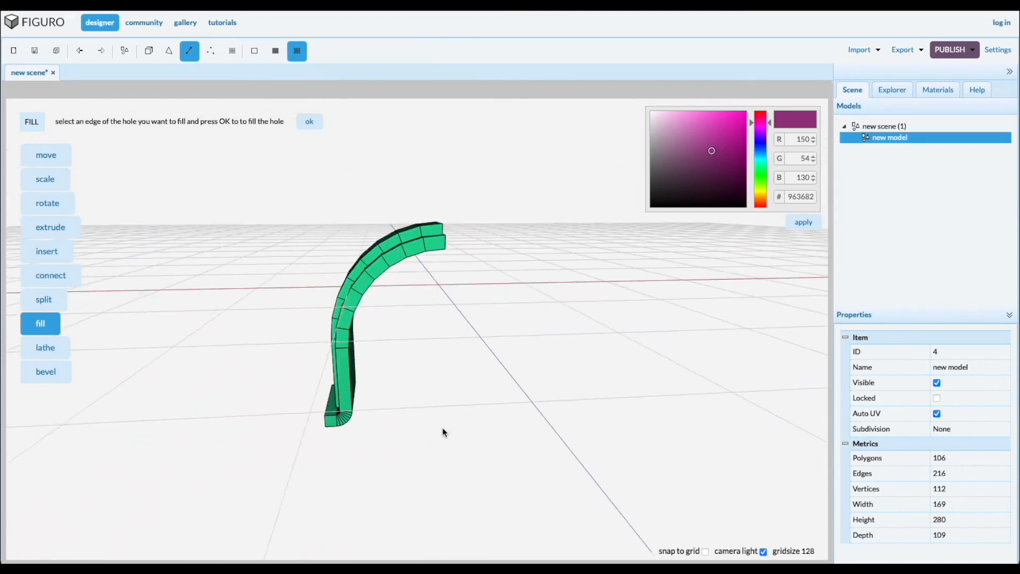
mouse_move(606, 317)
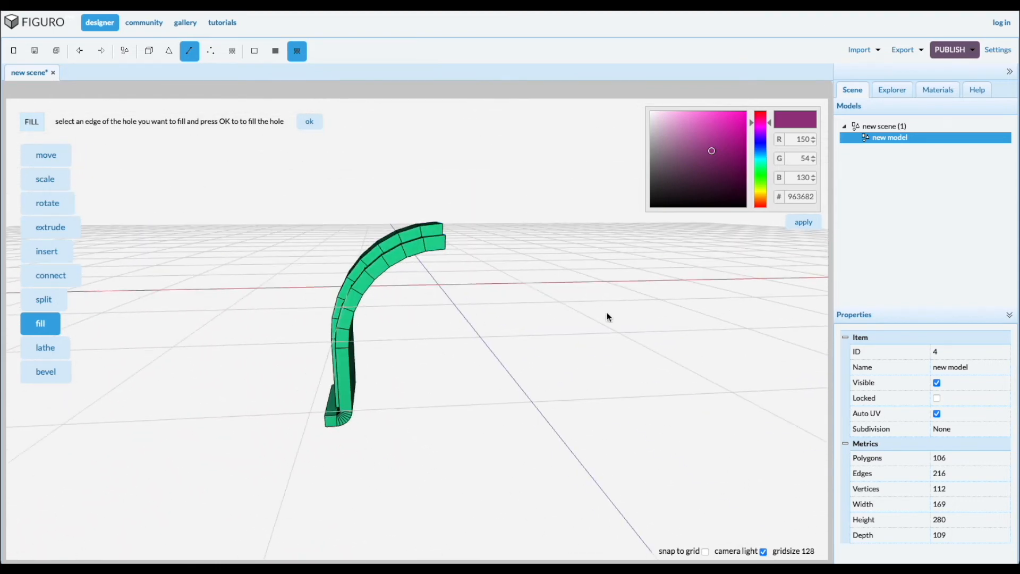
mouse_move(59, 157)
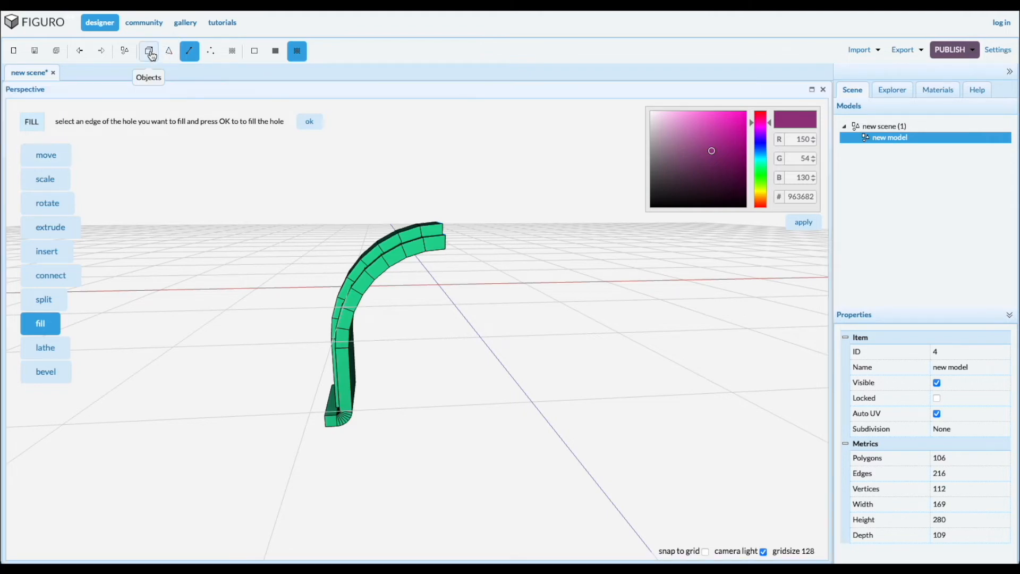
Extract the leg's end face into its own one-polygon model
click(149, 51)
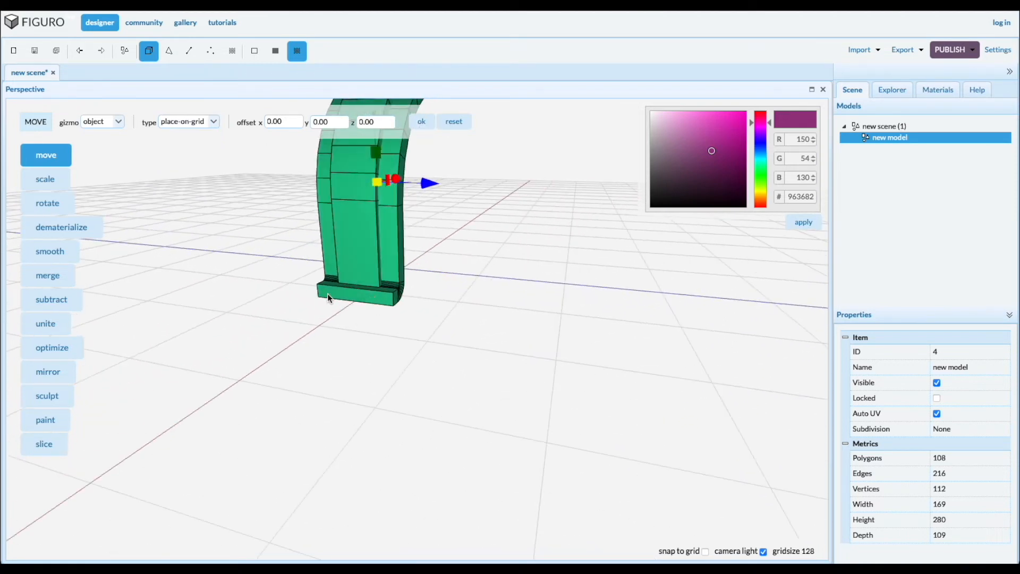
click(168, 51)
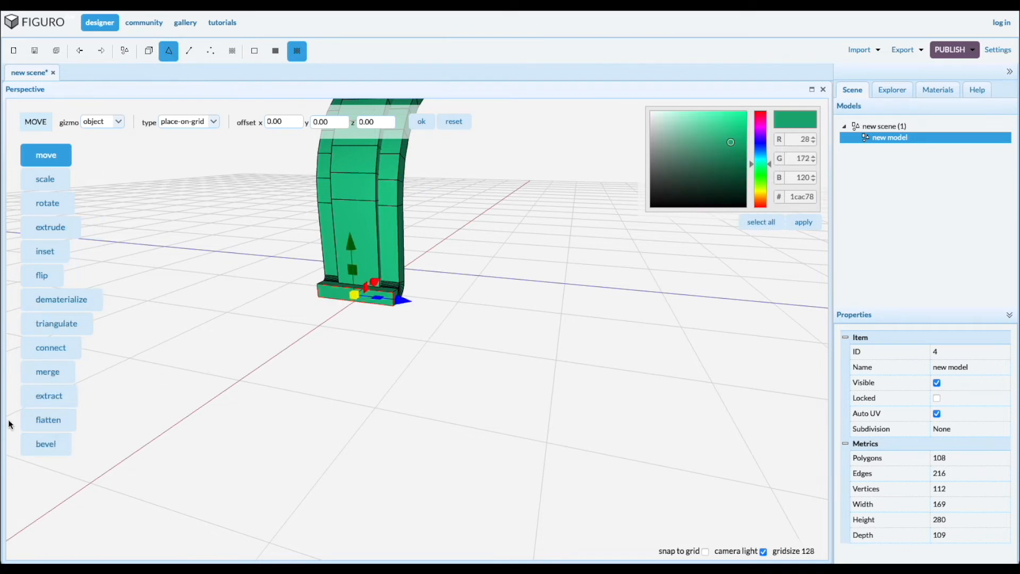
click(48, 395)
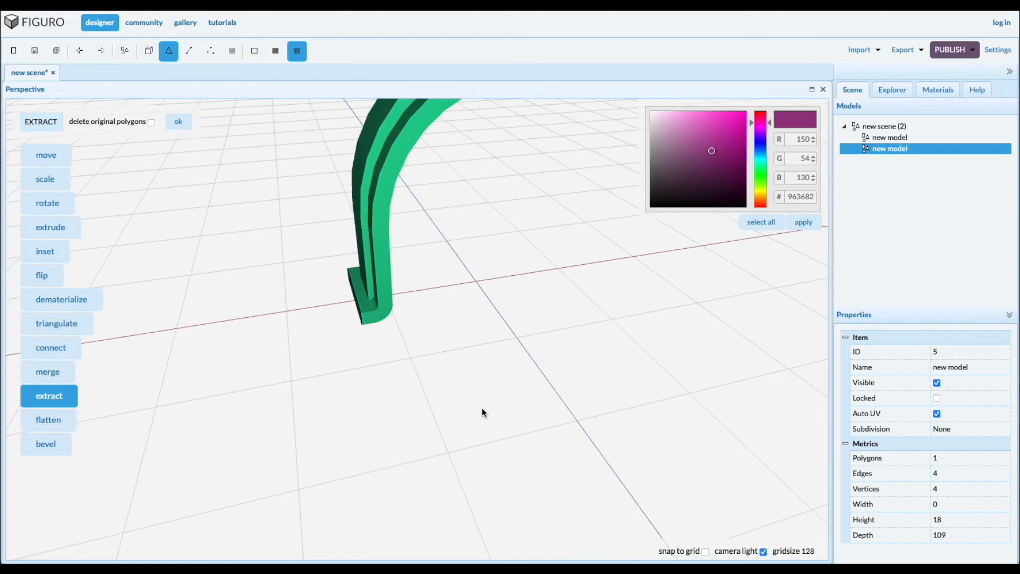
Add a cylinder and scale it with absolute positioning to a 109 × 18 × 109 disc
click(123, 51)
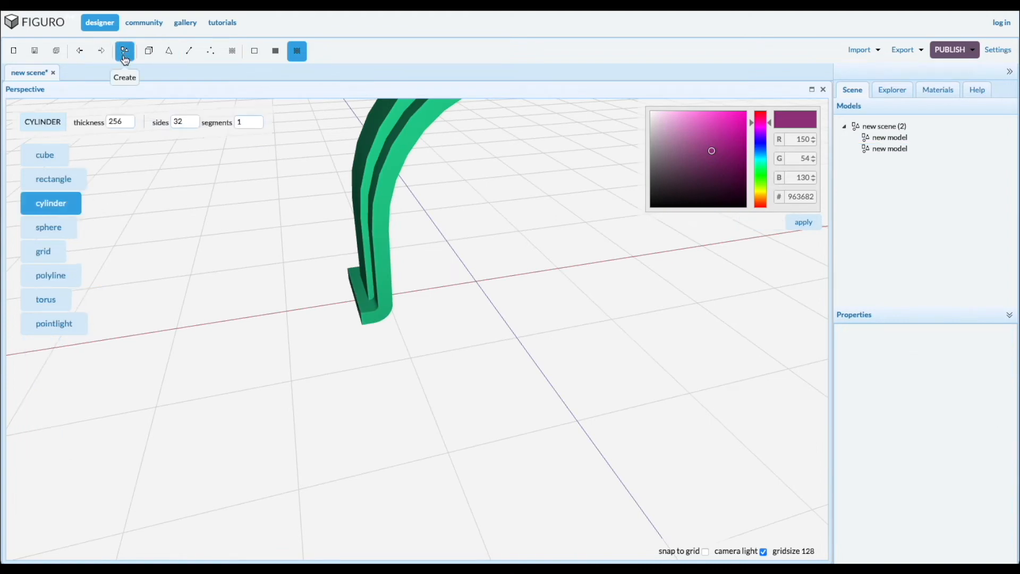
mouse_move(472, 343)
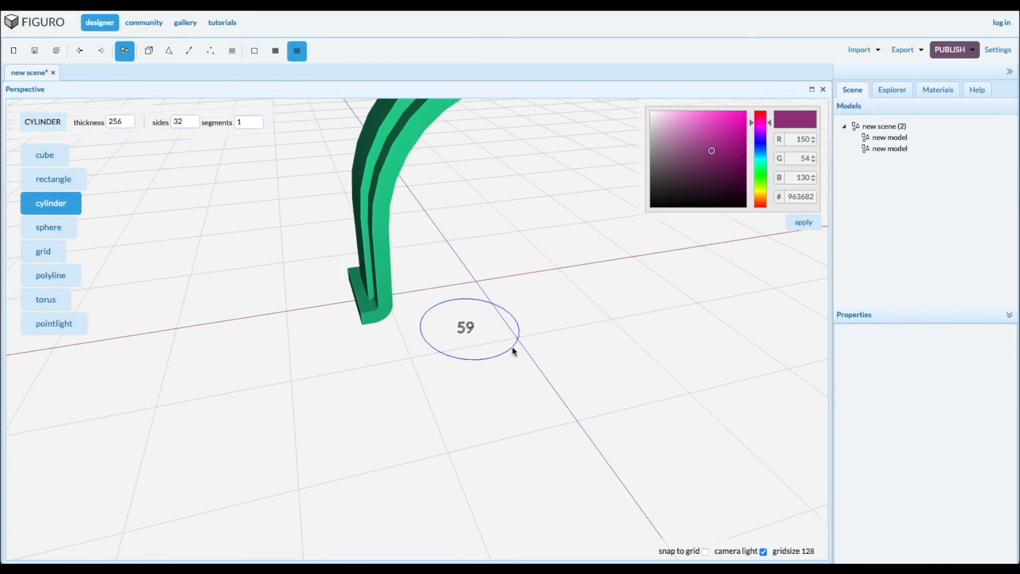
click(465, 327)
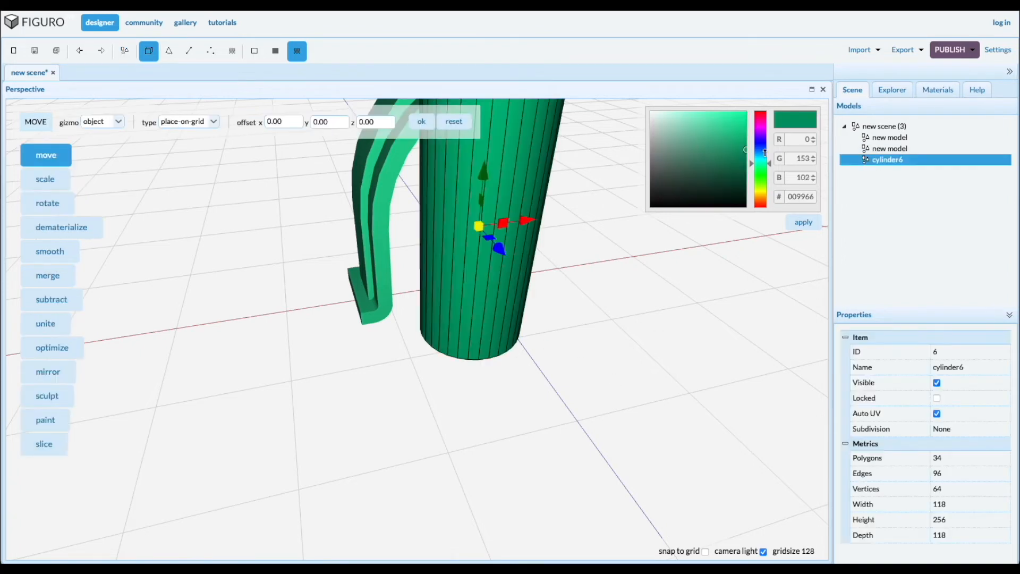
click(188, 121)
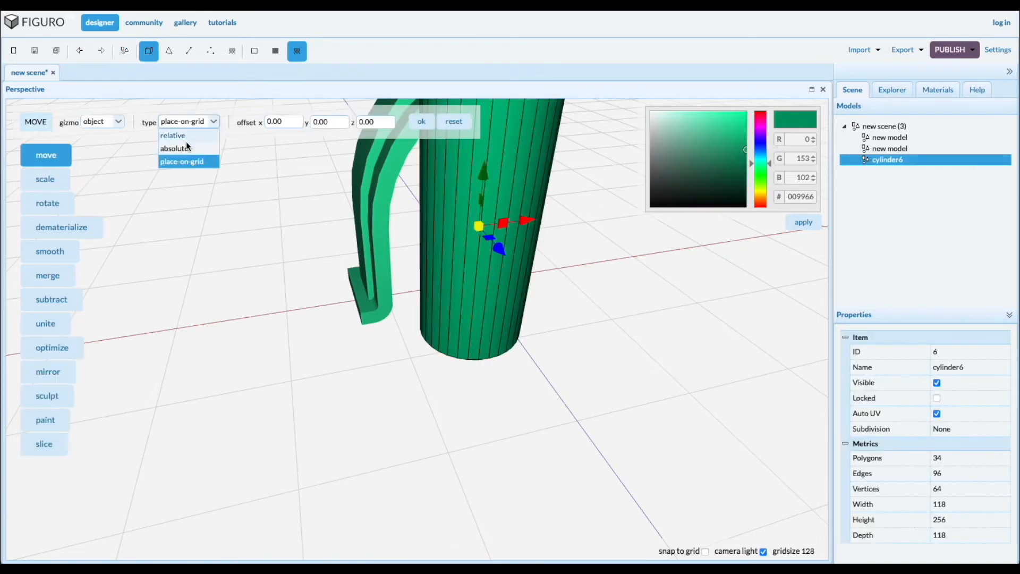
click(175, 147)
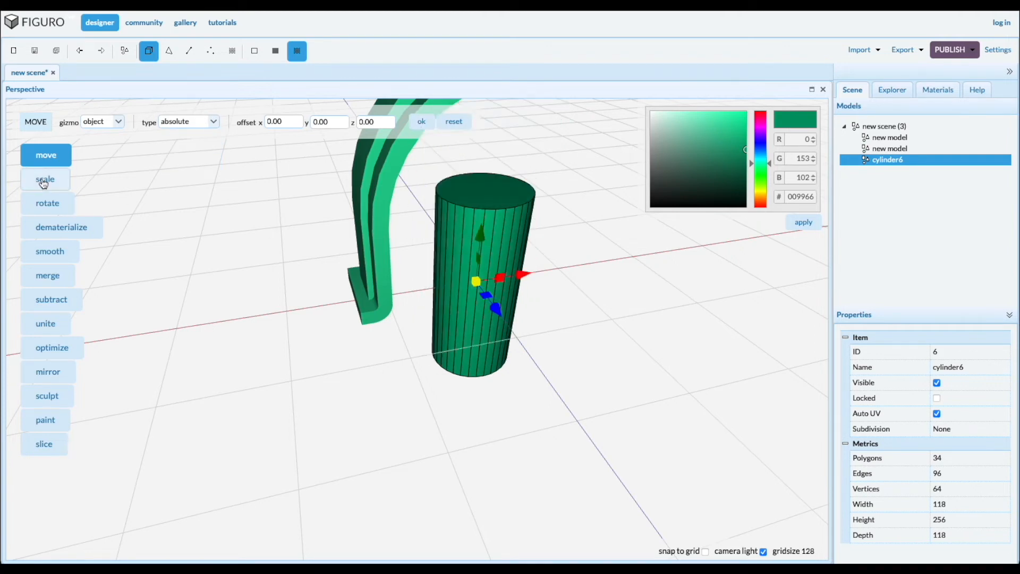
click(45, 178)
text(109)
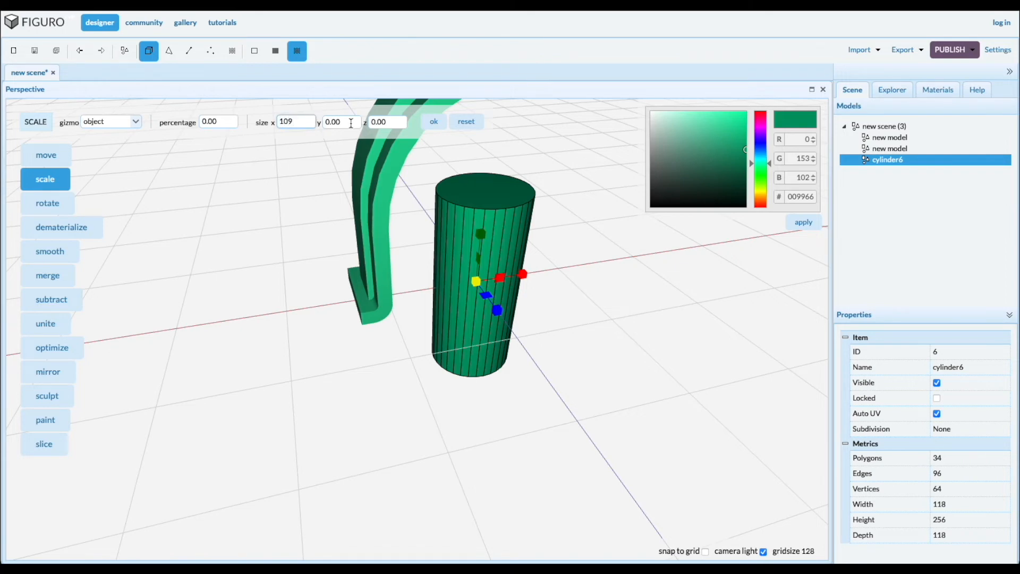
text(18)
click(387, 121)
text(1)
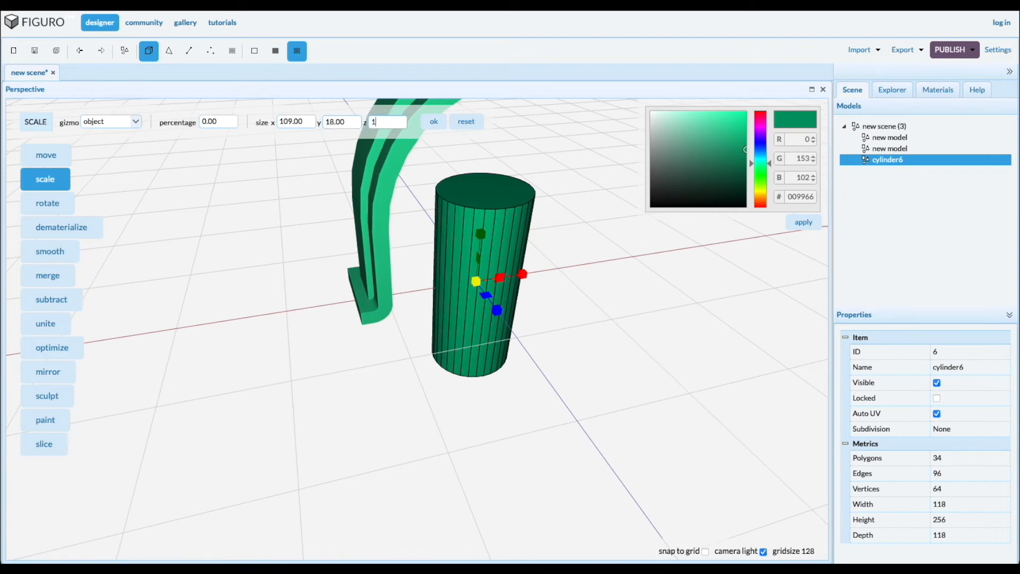
click(433, 121)
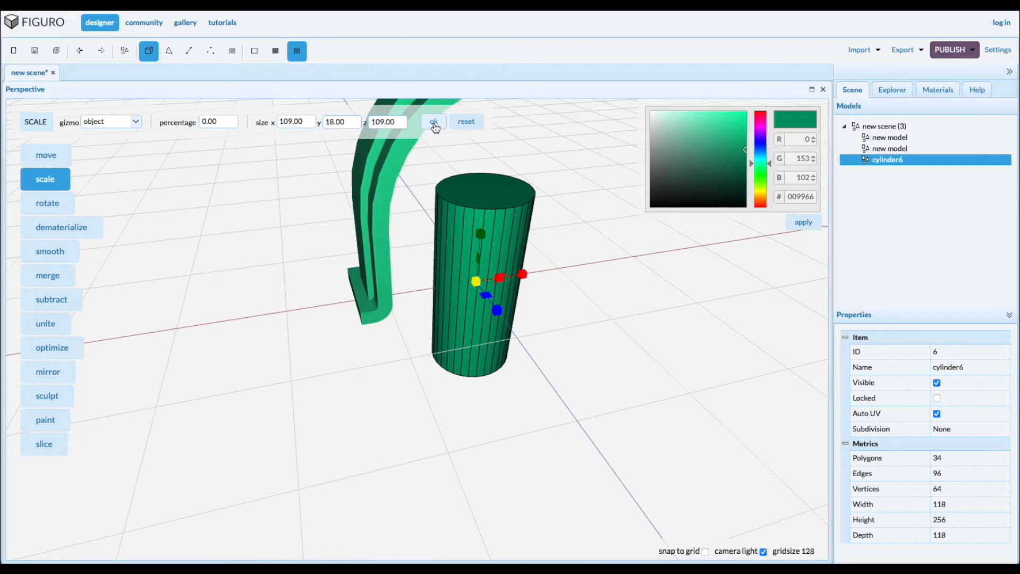
click(433, 121)
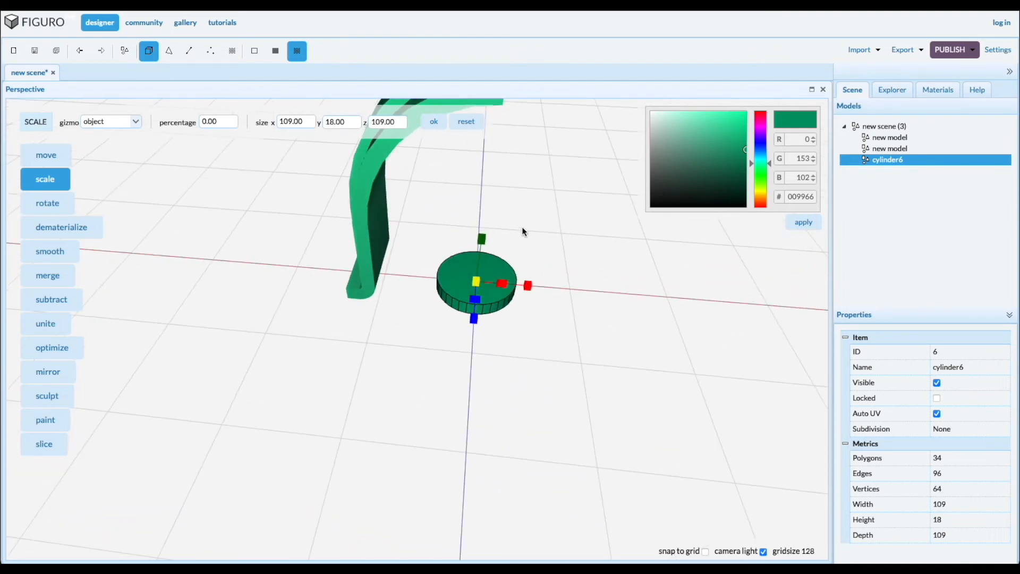
mouse_move(129, 154)
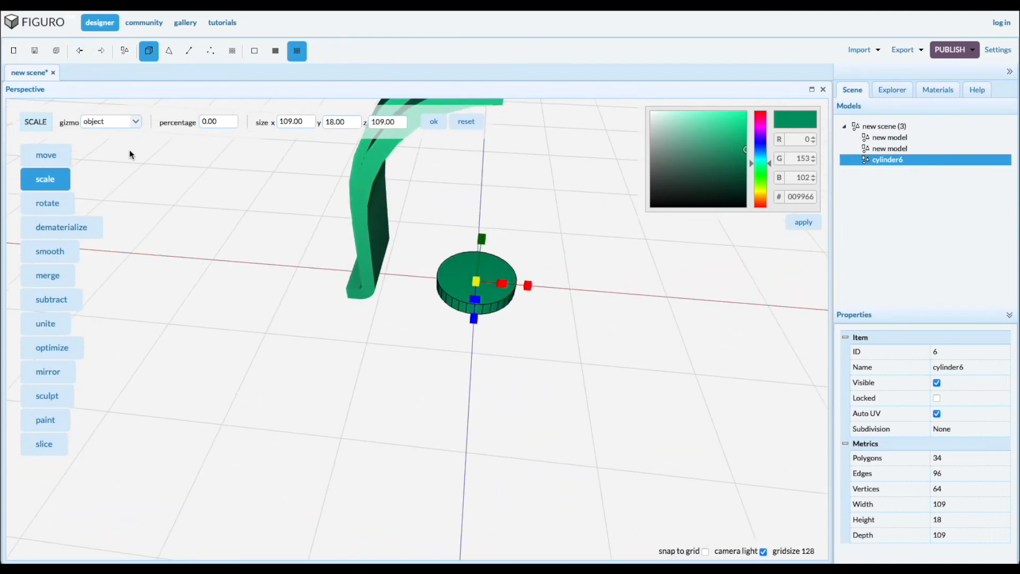
Draw a grid-snapped box overlapping one side of the disc
click(124, 51)
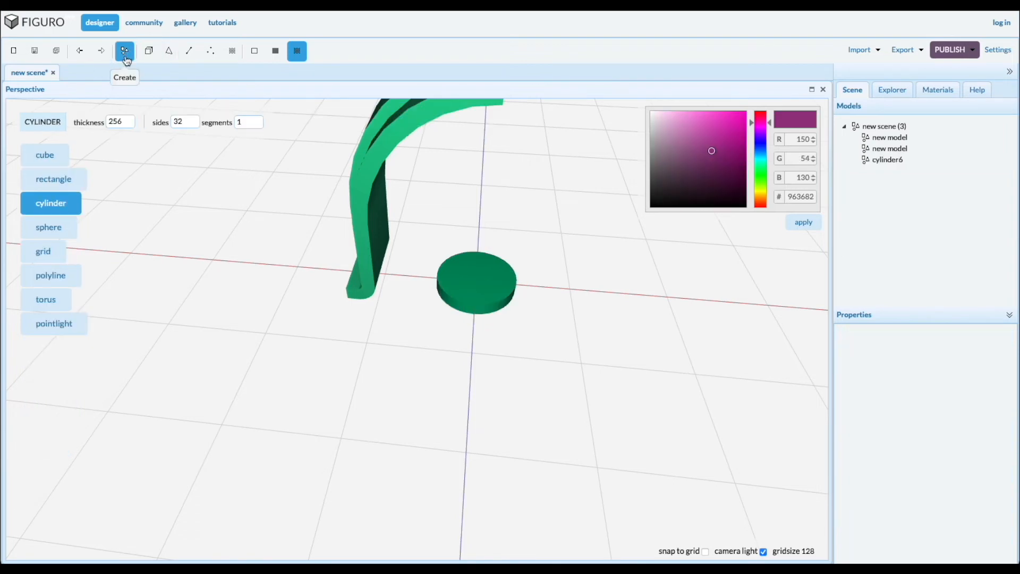
click(44, 154)
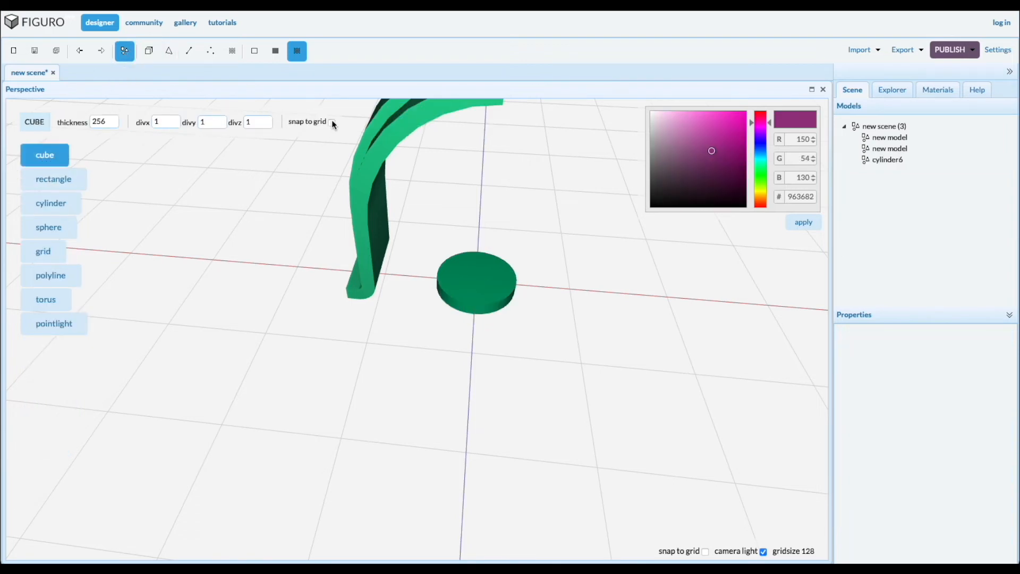
click(332, 122)
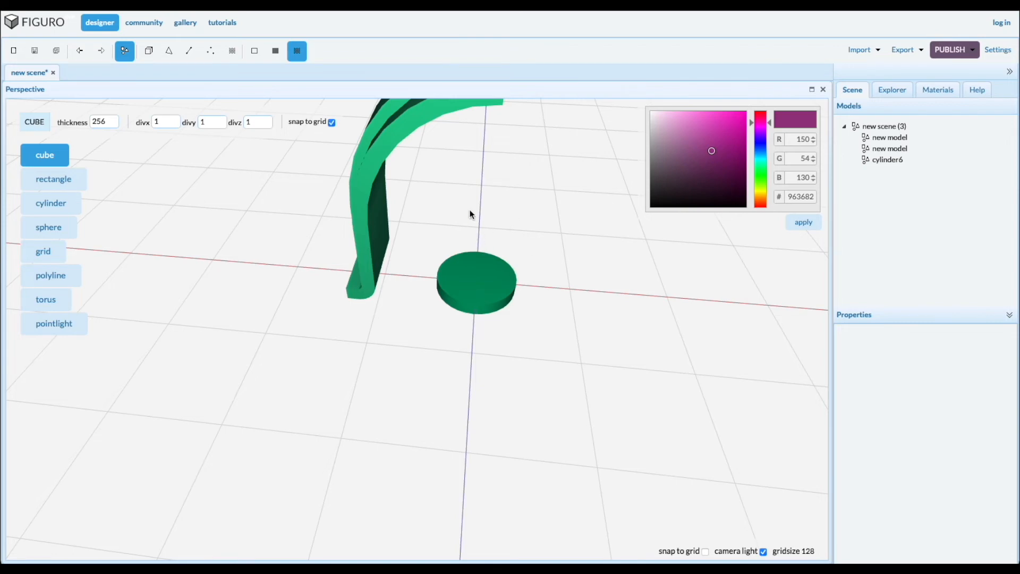
drag(470, 214, 584, 368)
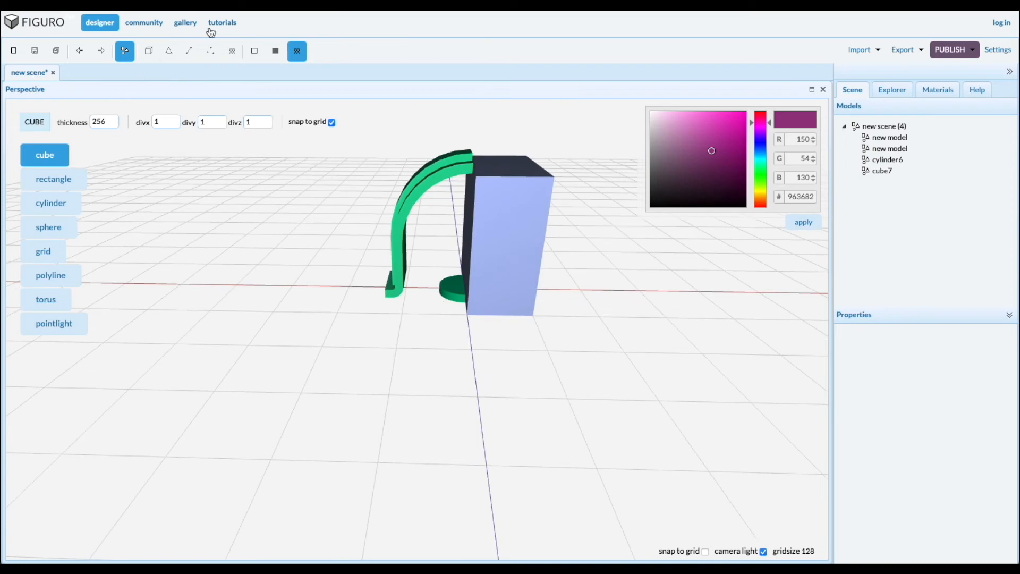
Subtract the box from the cylinder, leaving a 55 × 18 × 109 half-disc
click(148, 51)
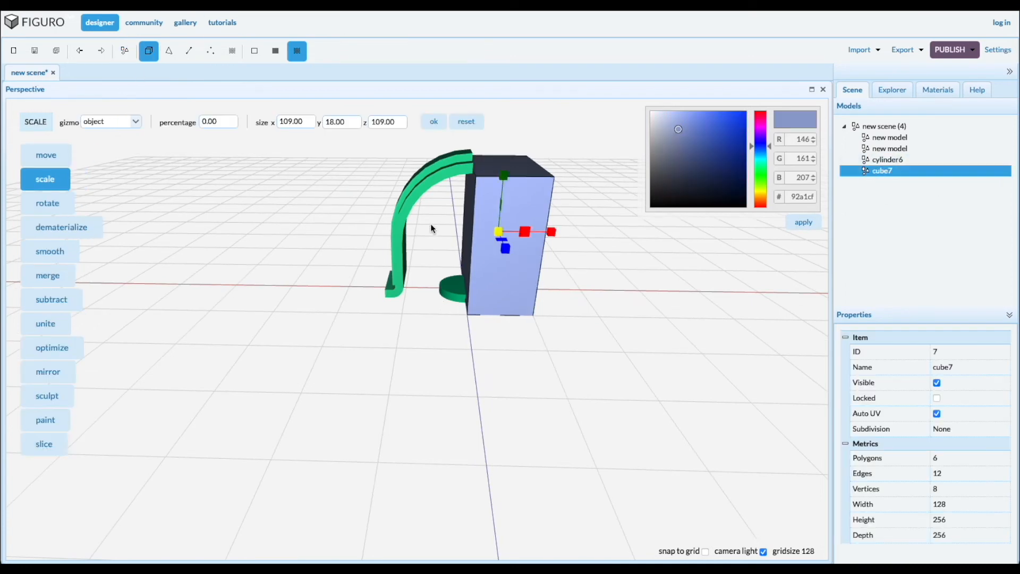
click(46, 155)
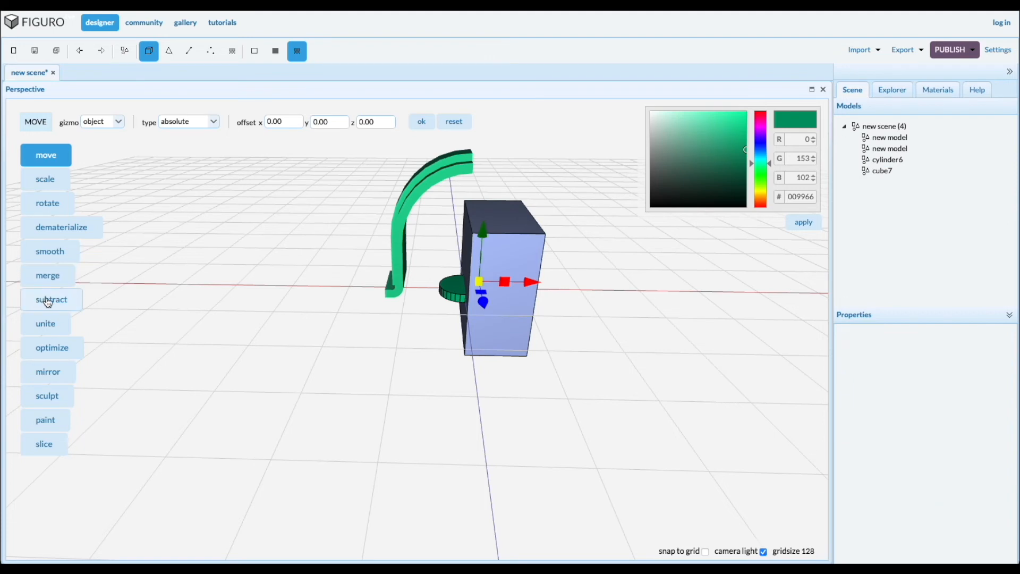
click(51, 300)
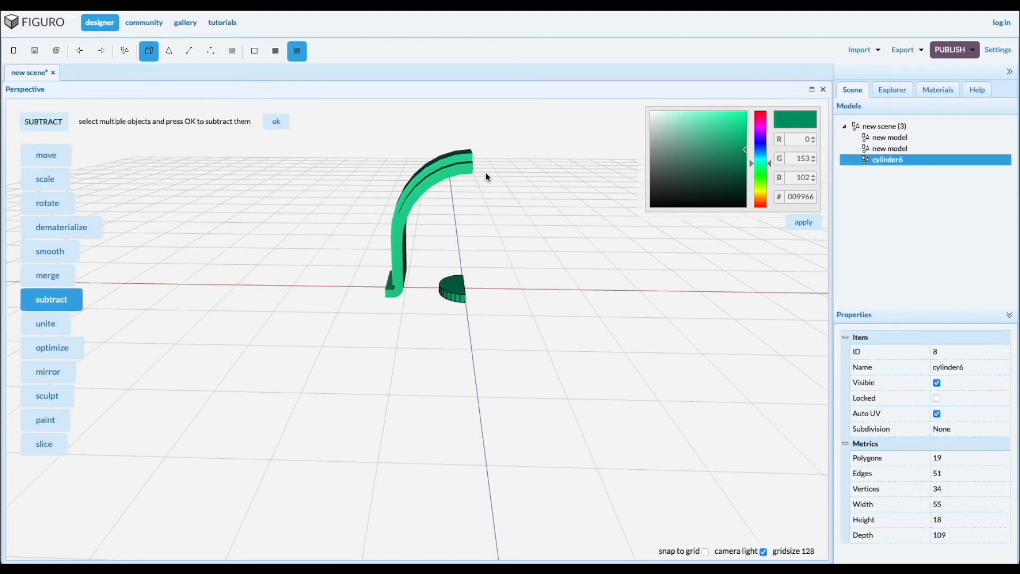
Move the half-disc on the grid along x to sit beside the strap's foot, then select the strap pieces
click(46, 155)
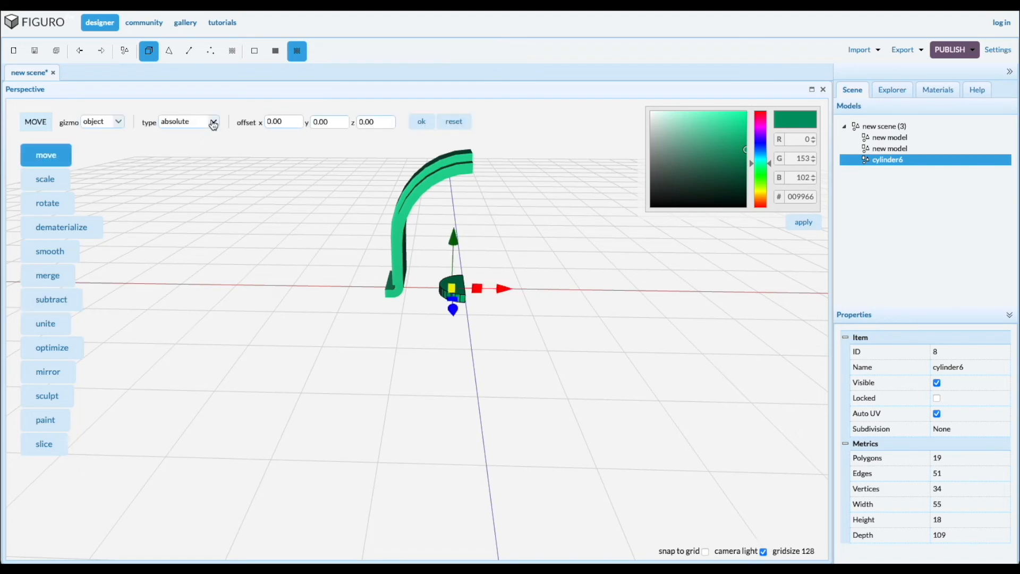
click(213, 121)
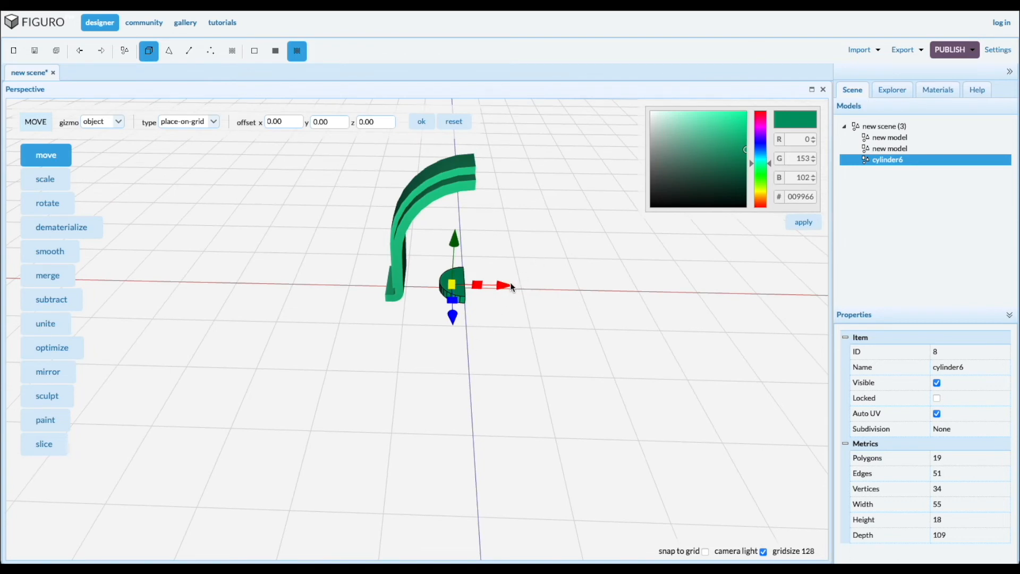
drag(505, 285, 417, 284)
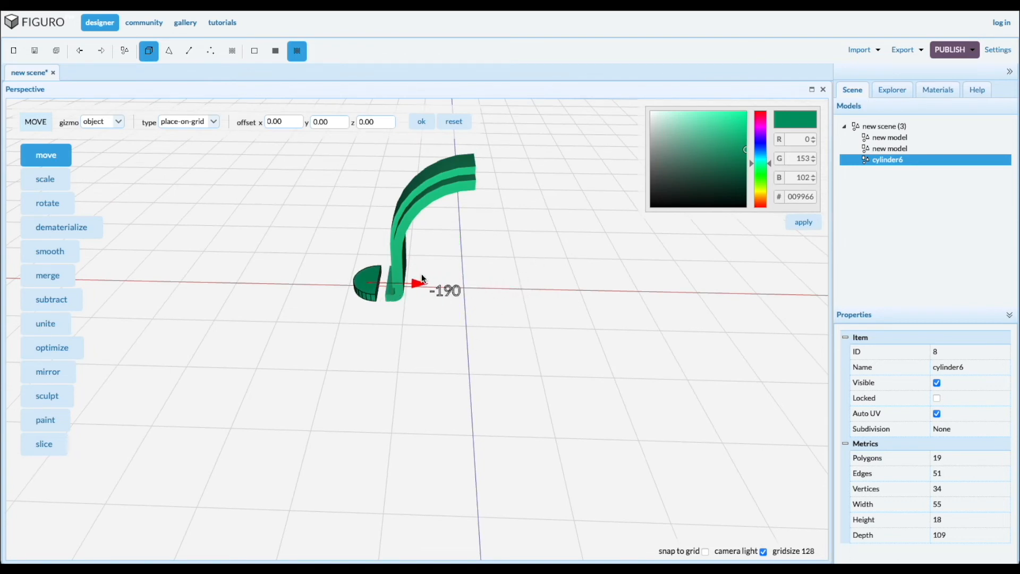
drag(420, 282, 413, 283)
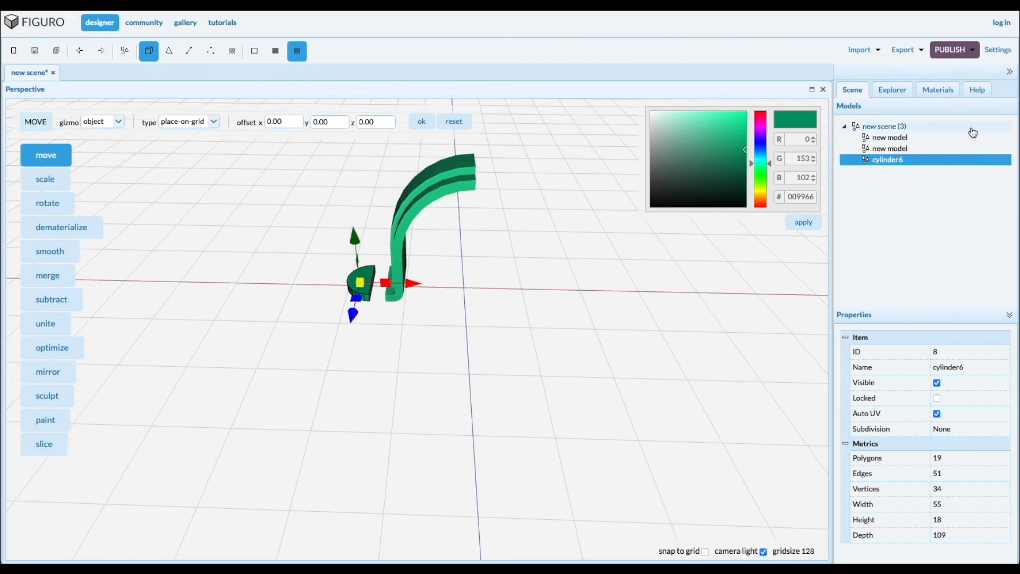
click(888, 149)
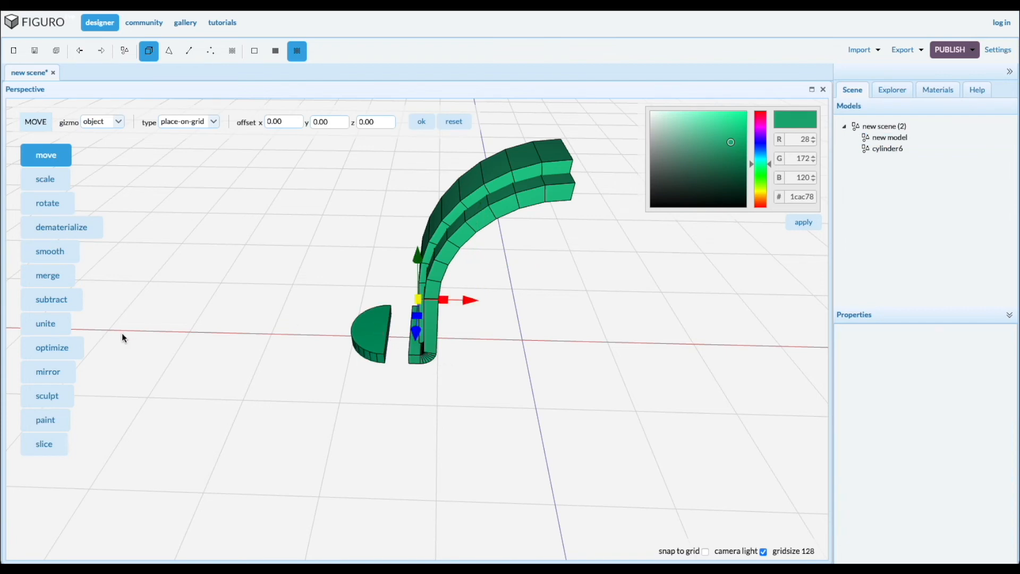
Merge the half-disc into the strap and connect the facing polygons to bridge the gap
click(48, 274)
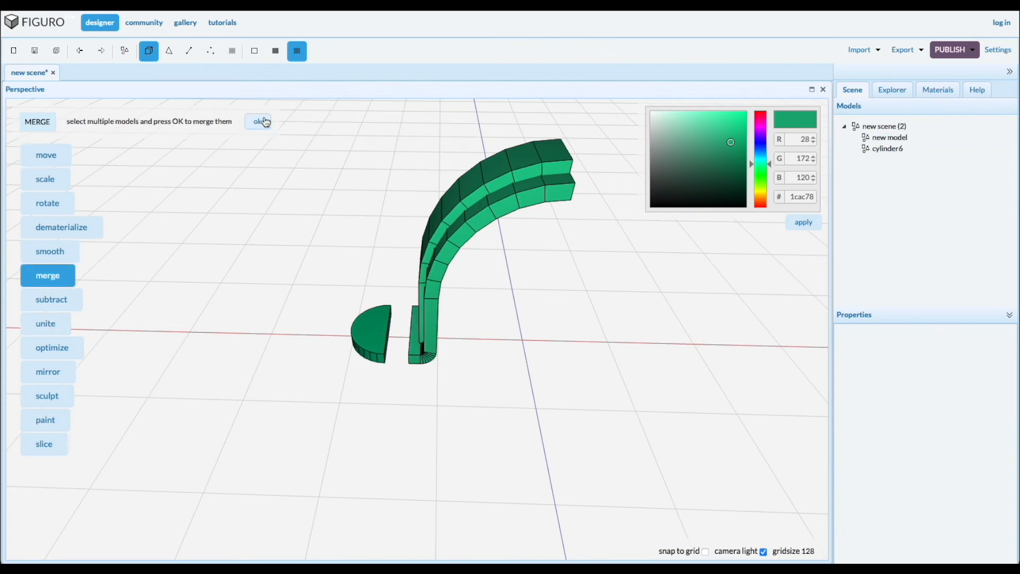
click(261, 121)
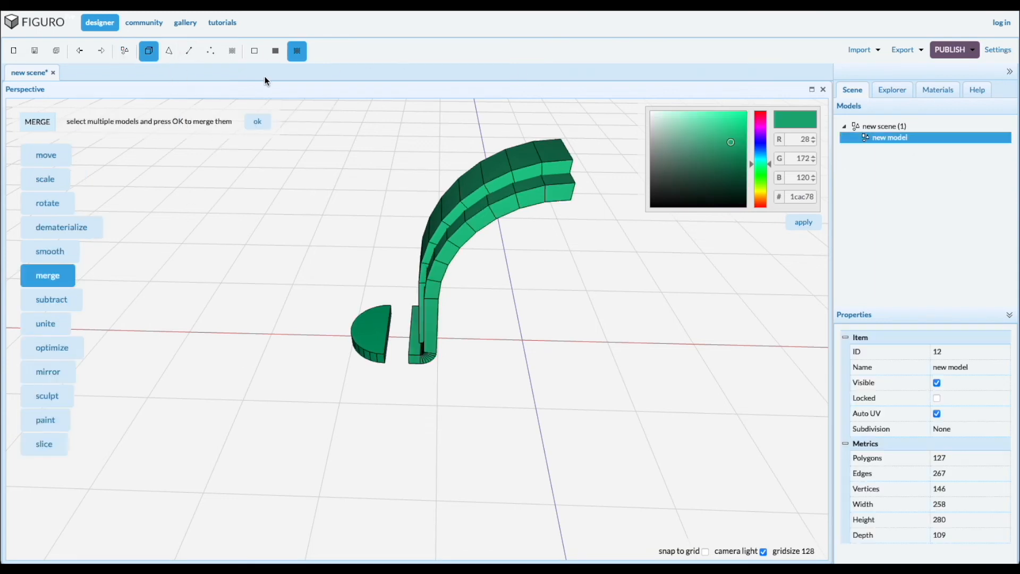
click(168, 51)
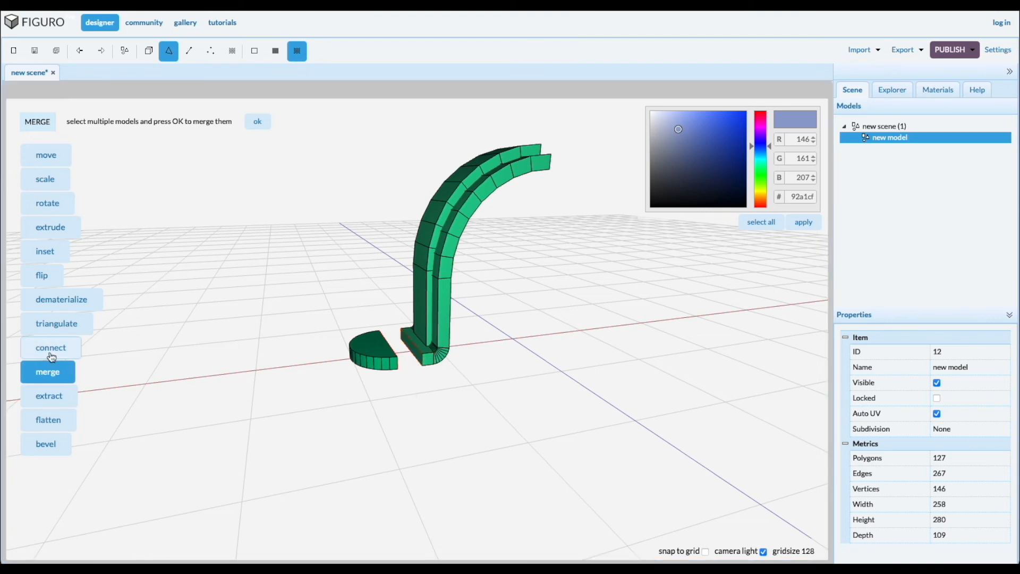
click(51, 346)
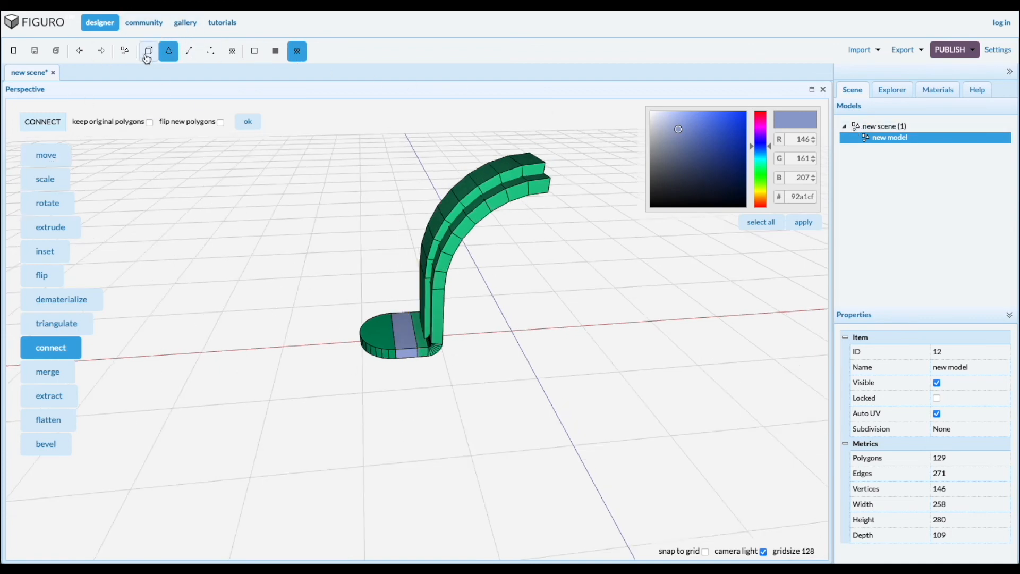
mouse_move(124, 51)
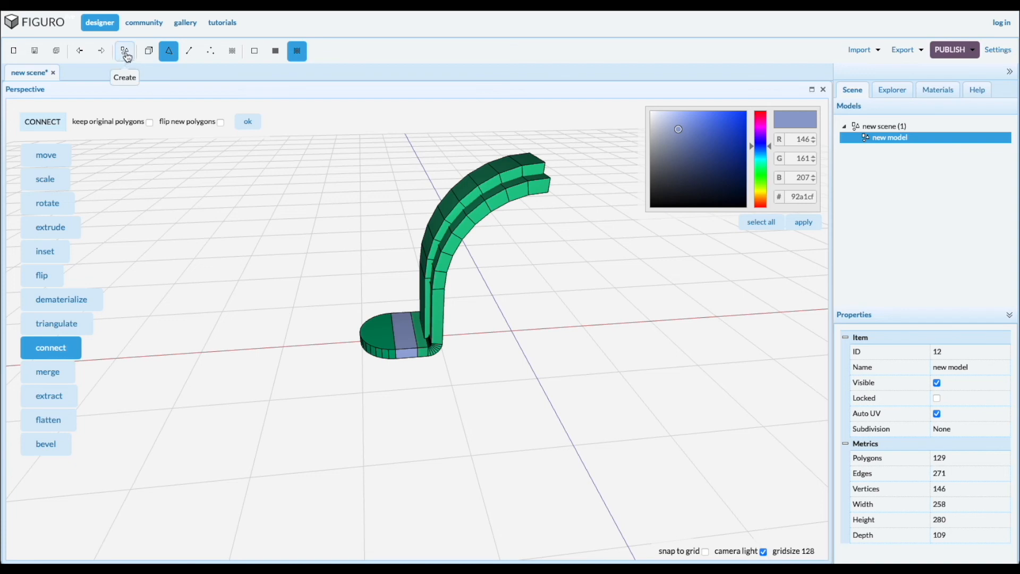
Place a tall cylinder and drag it along x to stand through the rounded foot
click(123, 51)
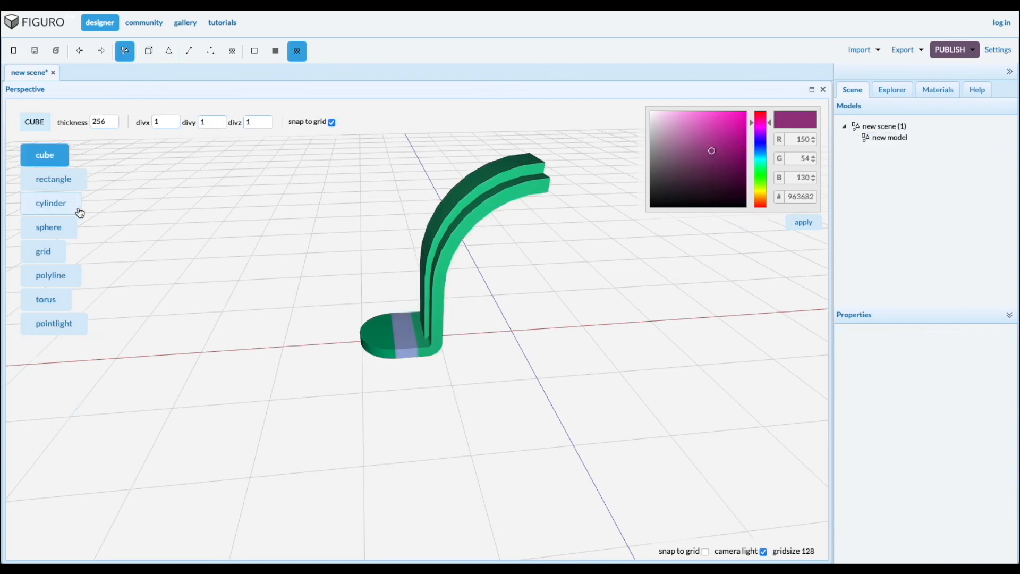
click(51, 201)
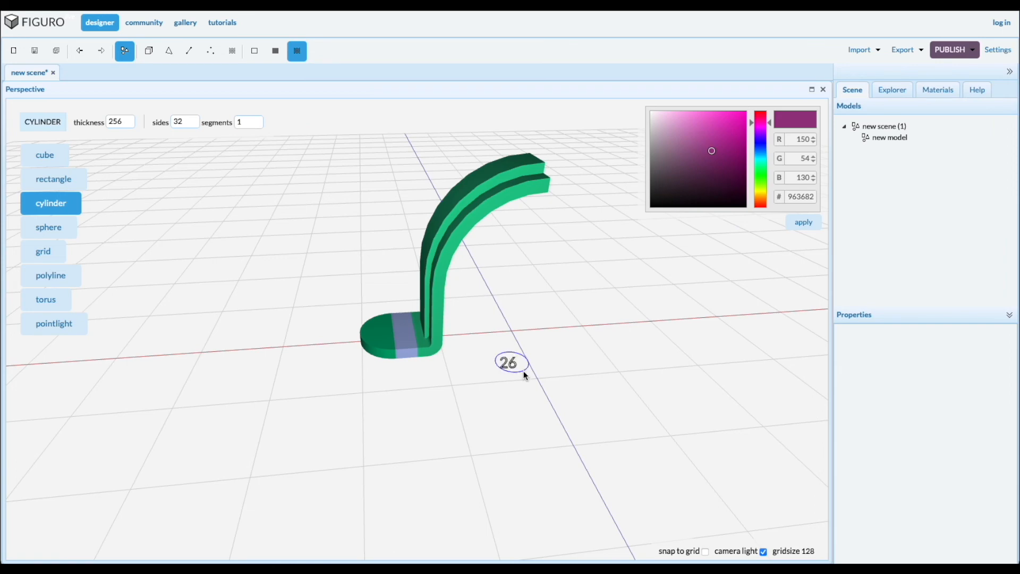
click(509, 362)
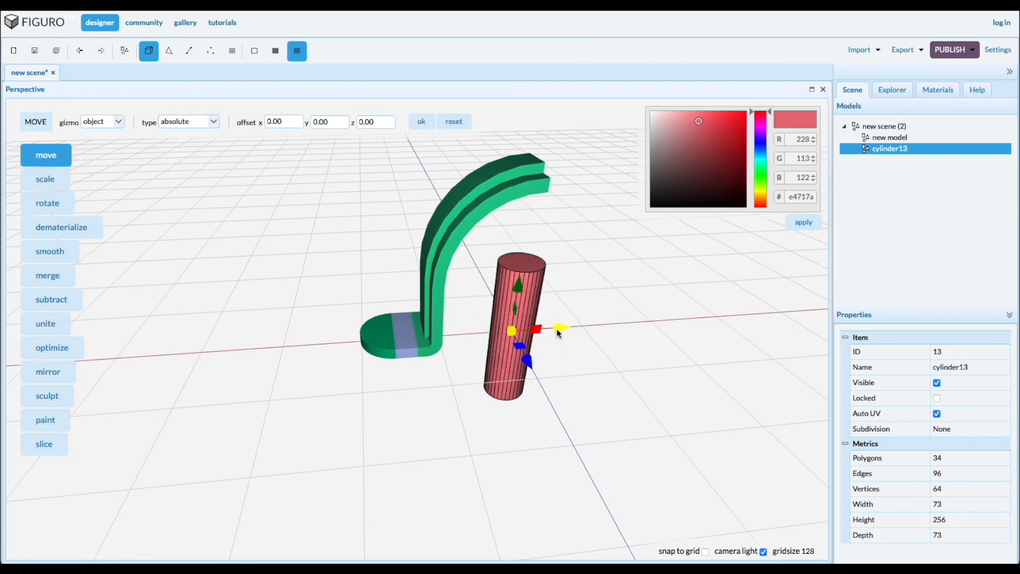
drag(560, 329, 442, 337)
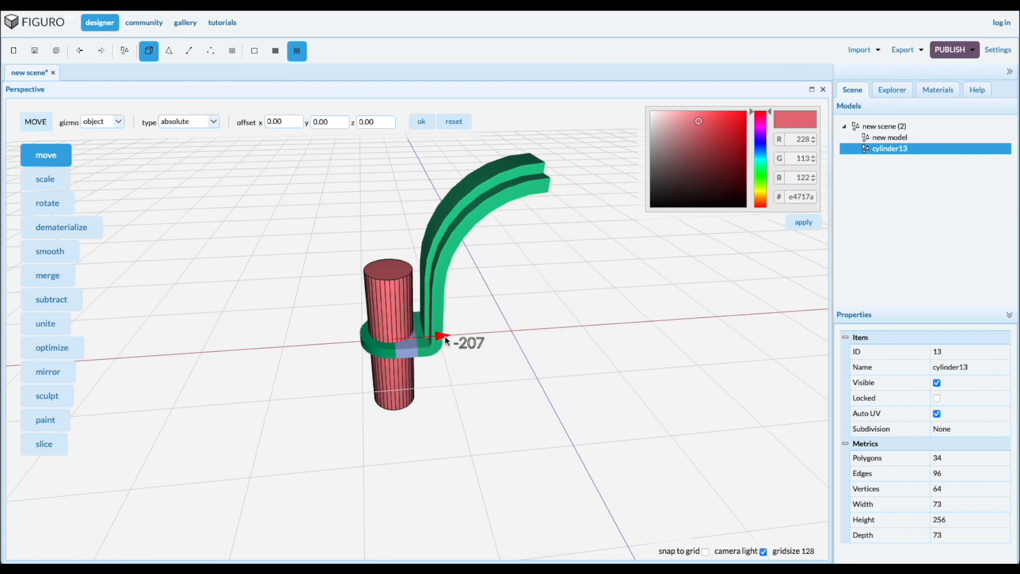
Scale the cylinder down to 53 wide and select it together with the strap
click(45, 180)
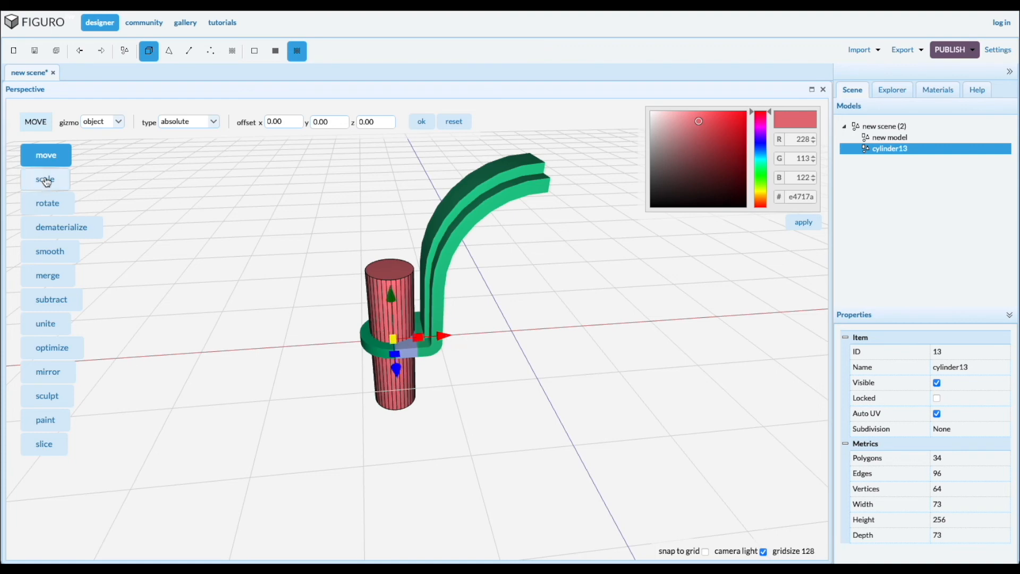
click(45, 178)
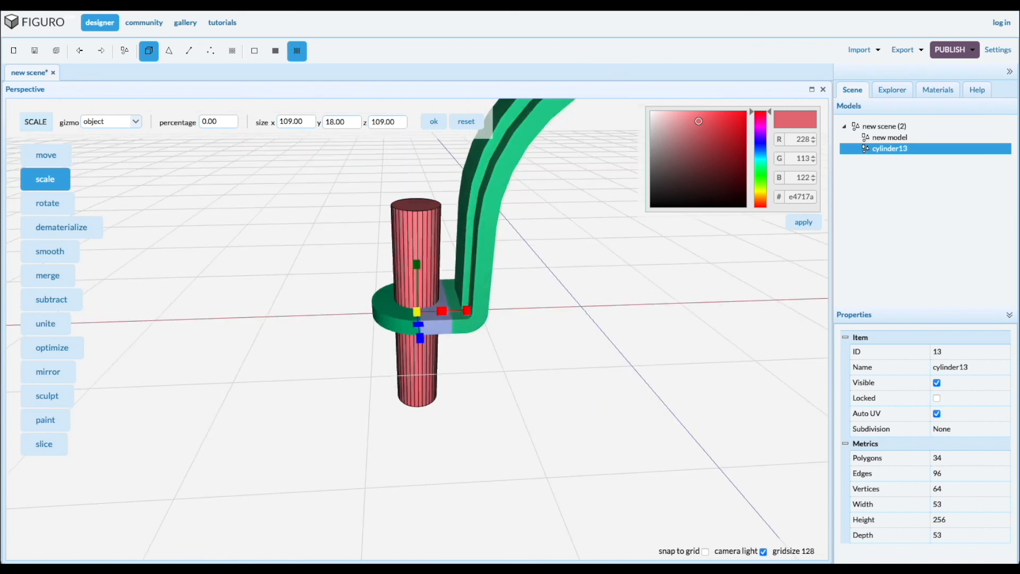
click(889, 137)
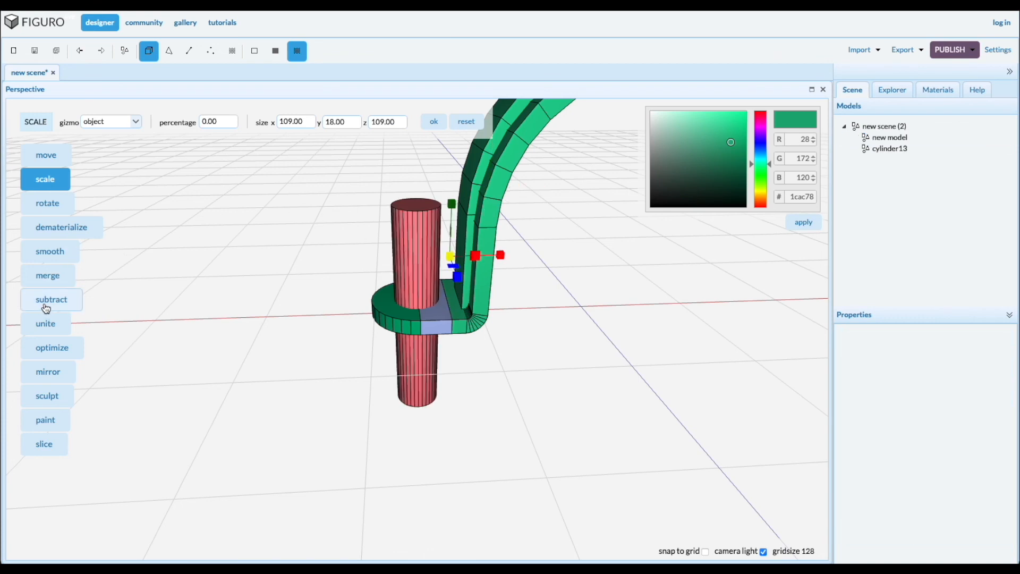
Subtract the cylinder from the foot to punch the bolt hole
click(51, 300)
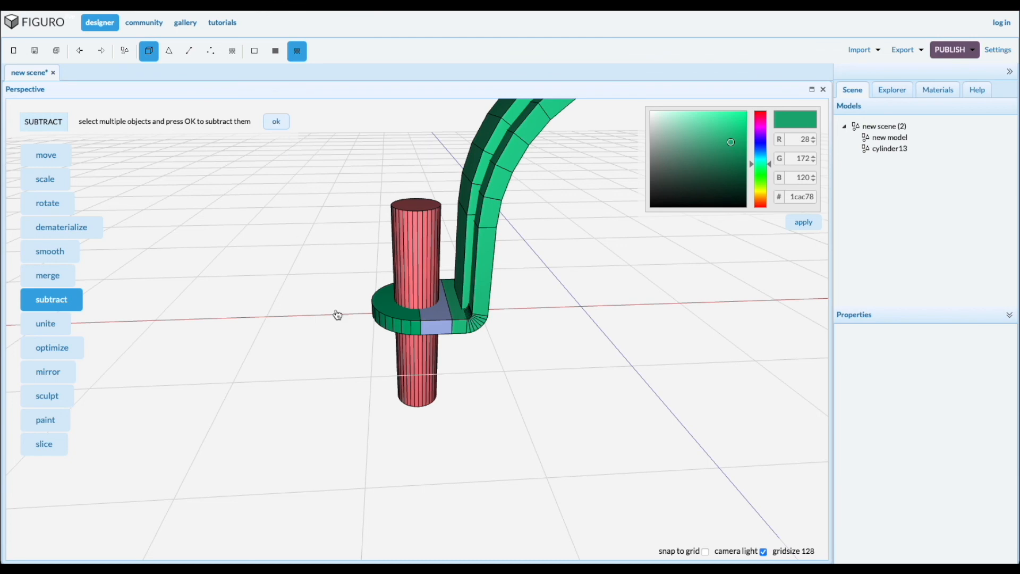
click(277, 121)
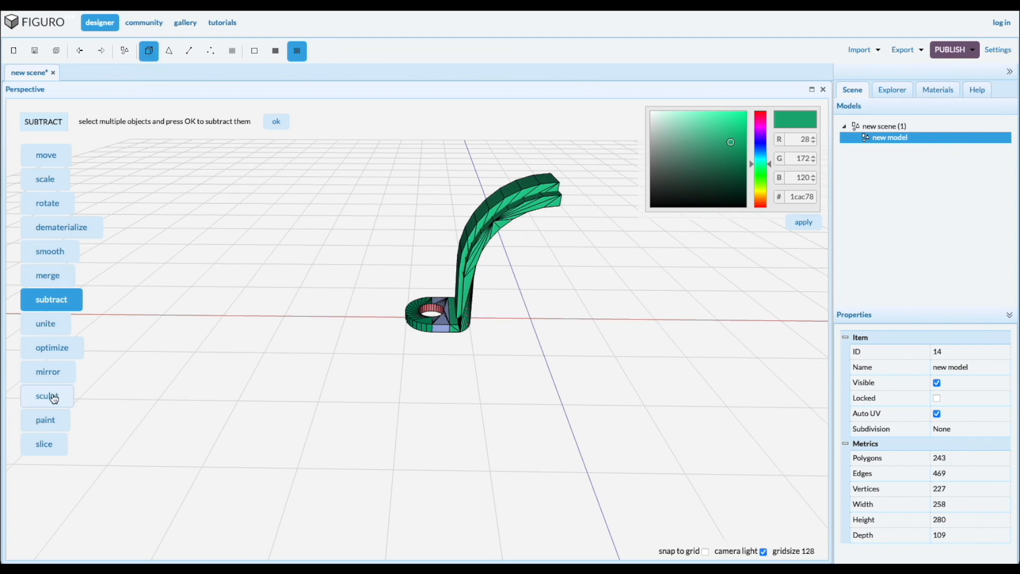
click(48, 371)
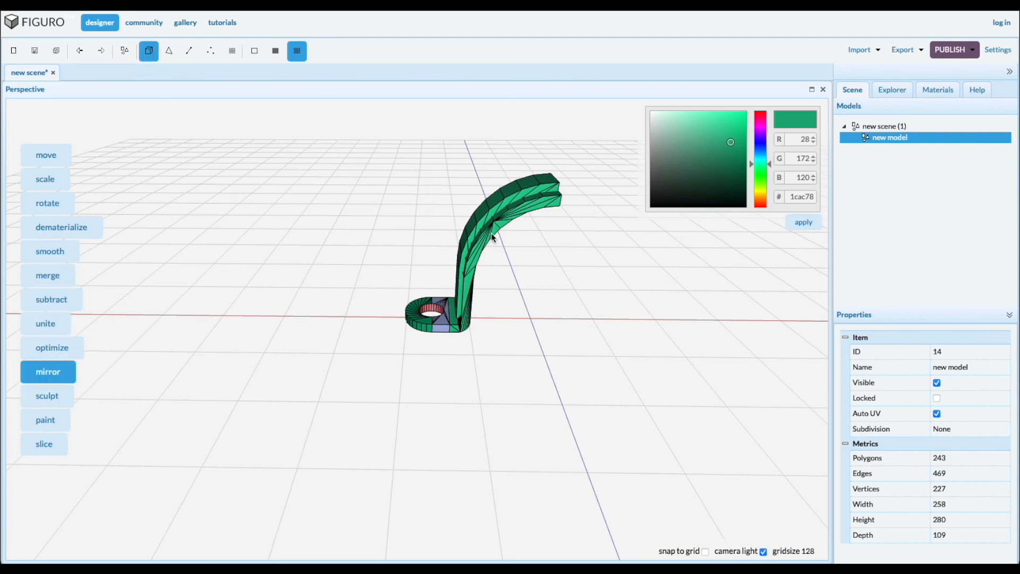
Mirror the strap across the z axis and merge both halves into one arched bracket
click(99, 121)
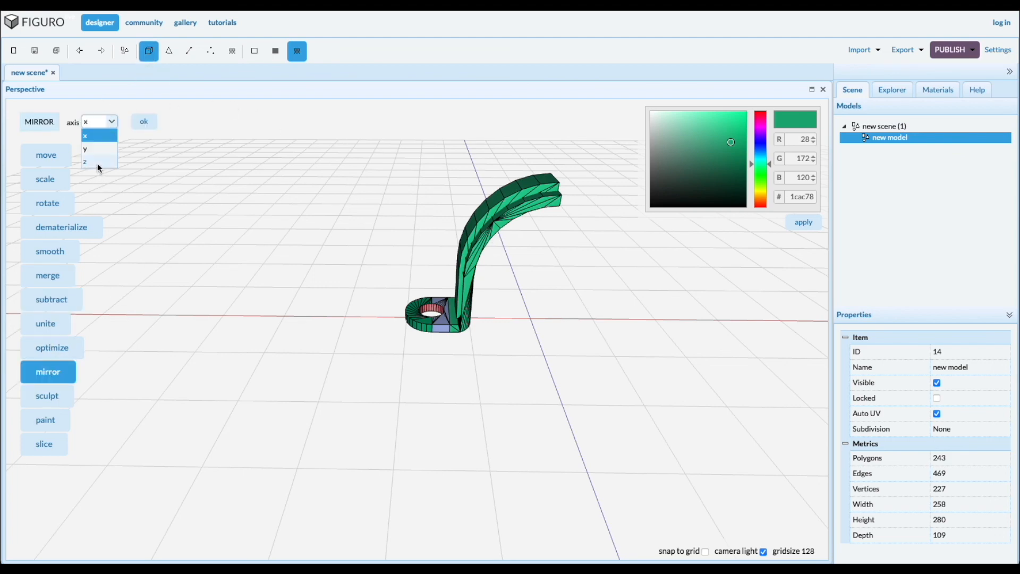
click(85, 162)
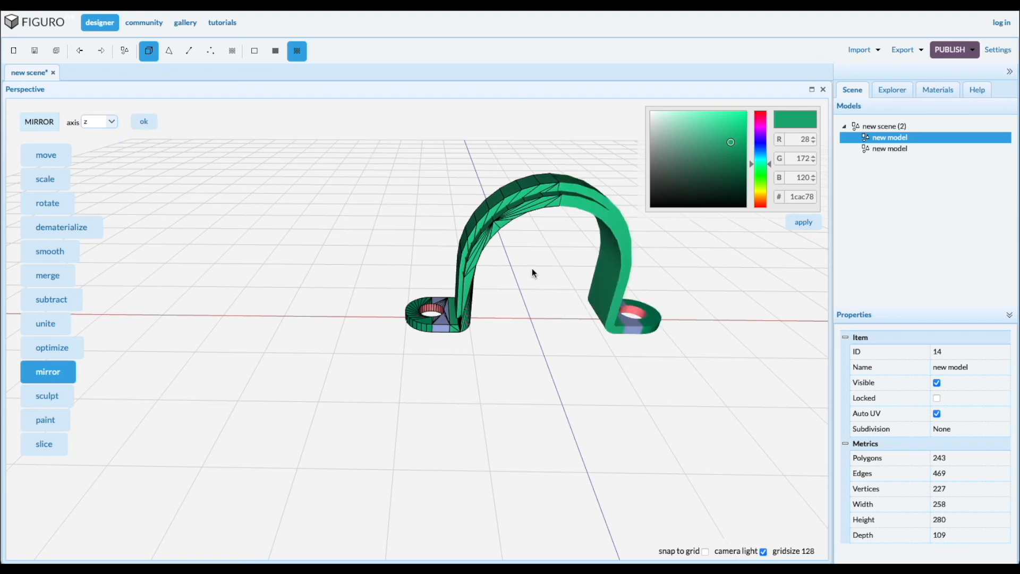
mouse_move(566, 205)
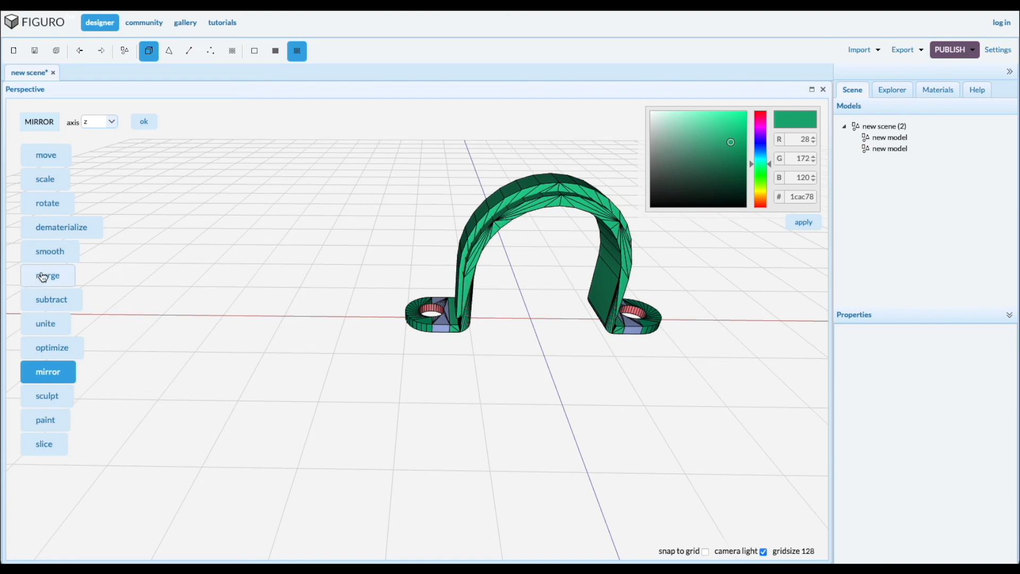
click(123, 51)
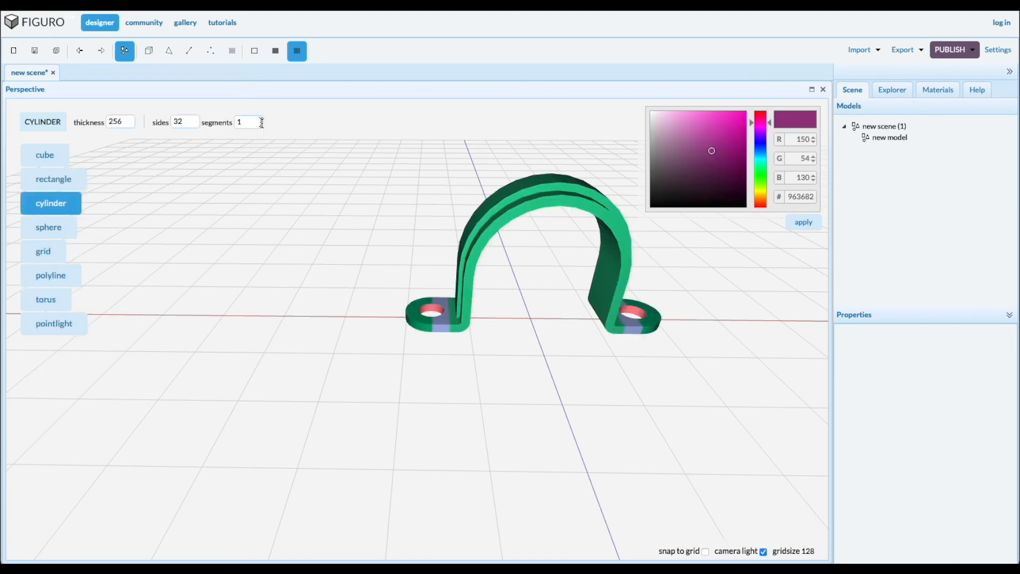